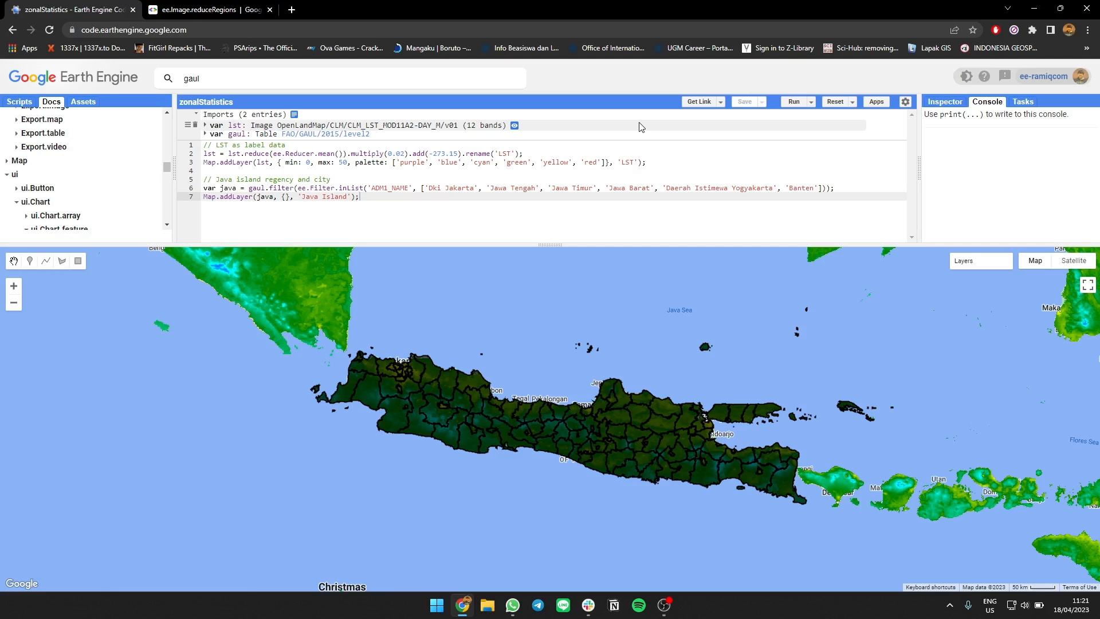
Inspect the FAO/GAUL/2015/level2 dataset information and its table schema, then close it.
left_click(205, 132)
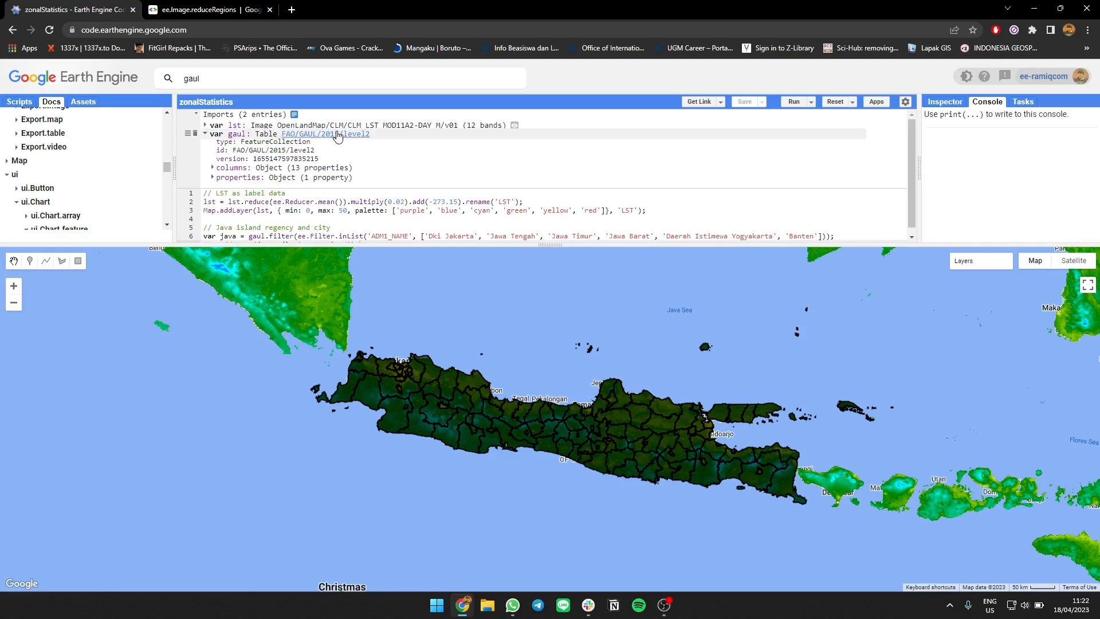
left_click(325, 133)
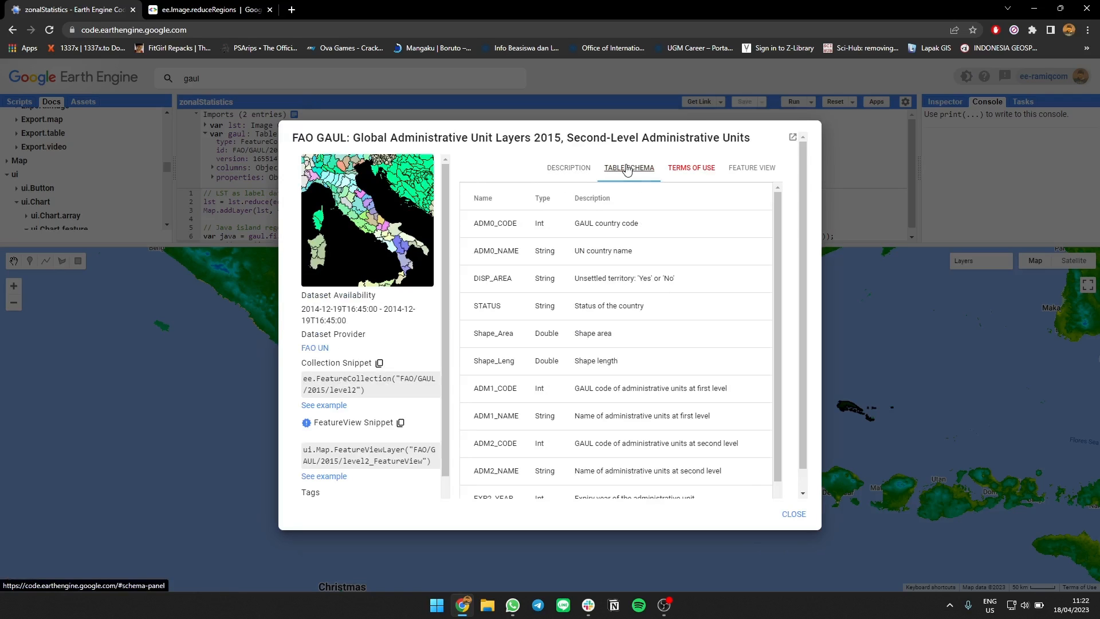
scroll("down", 3)
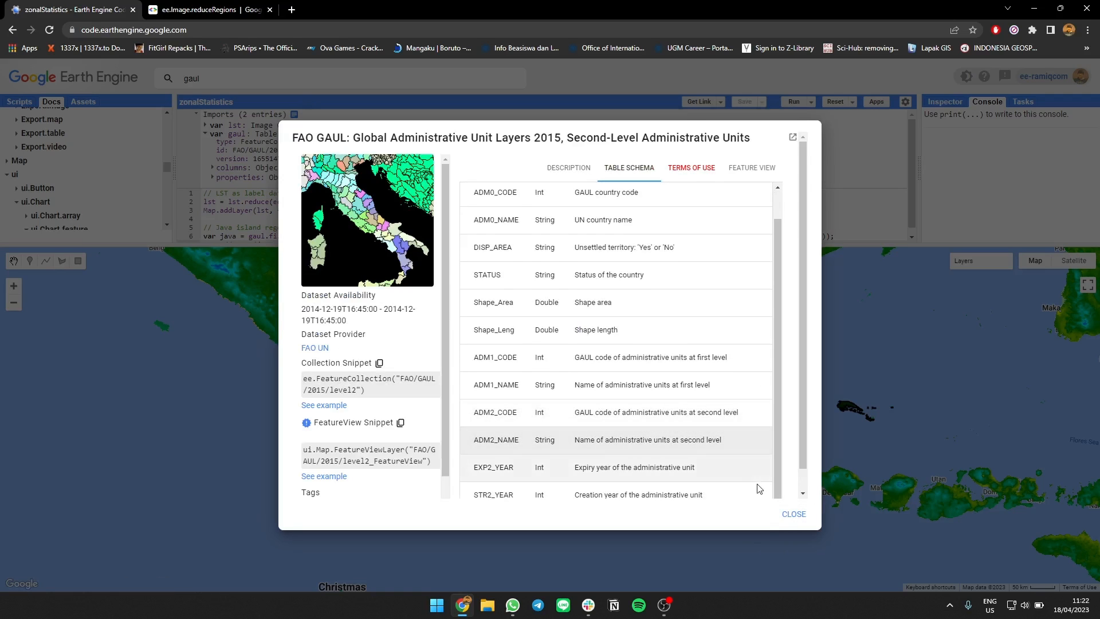
left_click(794, 513)
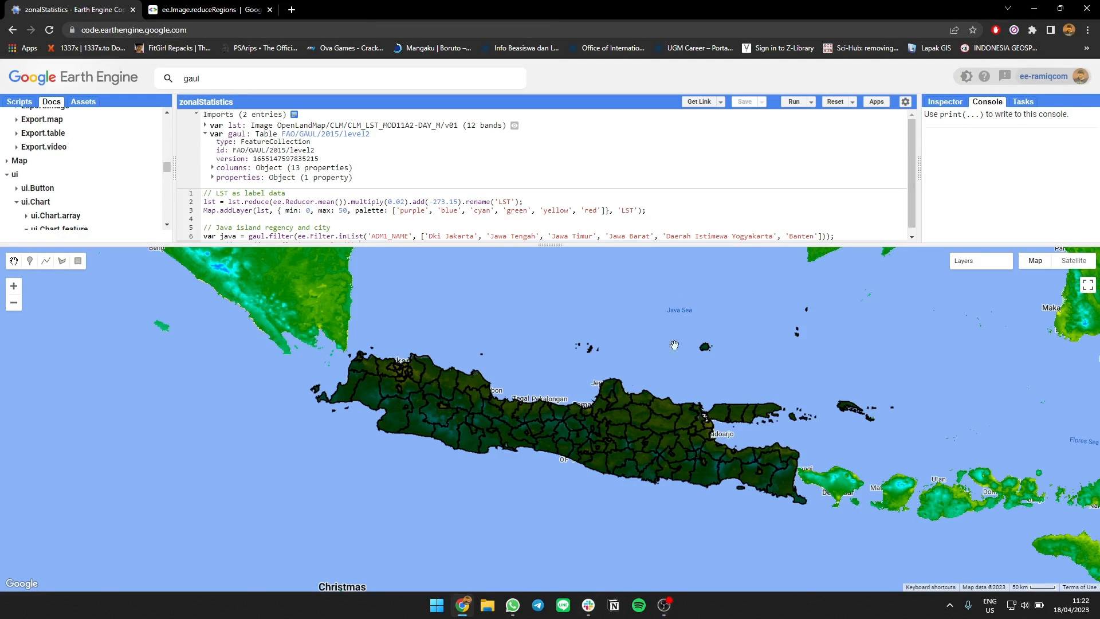
Add the 'Java Island' map layer line and review the ee.Image.reduceRegions reference page.
type("Map.addLayer(java, {}, 'Java Island');")
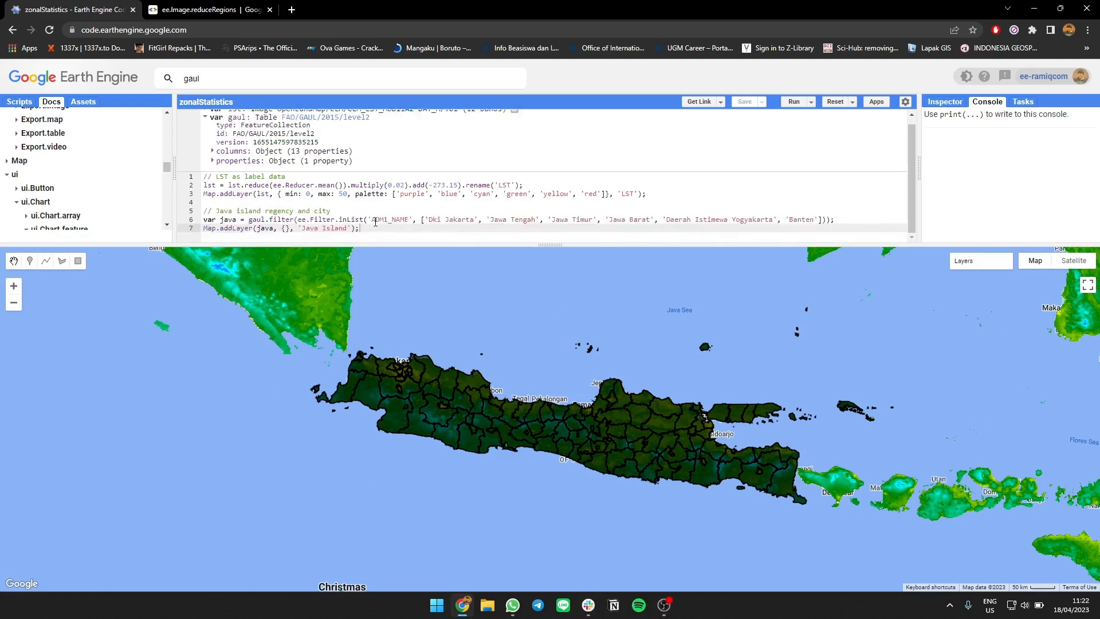
left_click(206, 10)
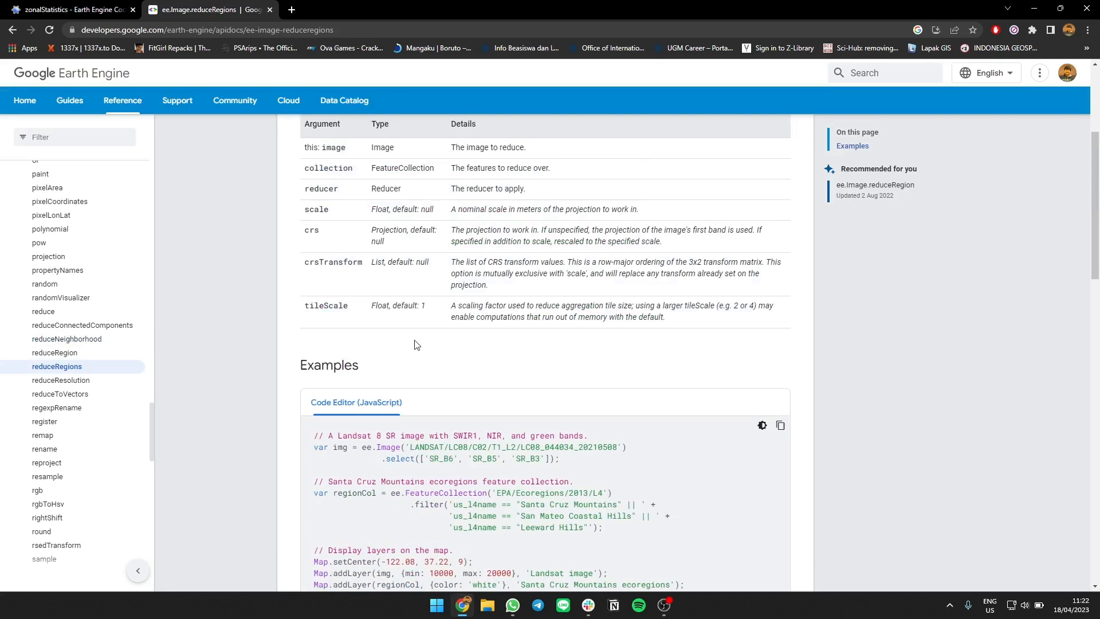
scroll("up", 3)
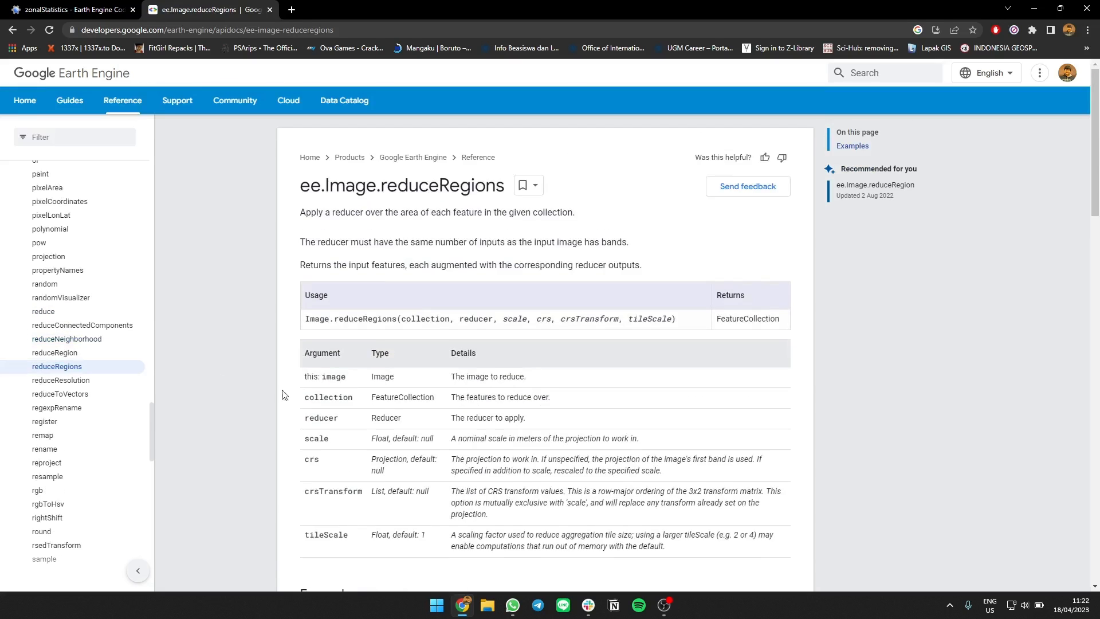
Start a // Reduce section declaring var lstMean = lst.reduceRegions(...) in the script.
left_click(74, 11)
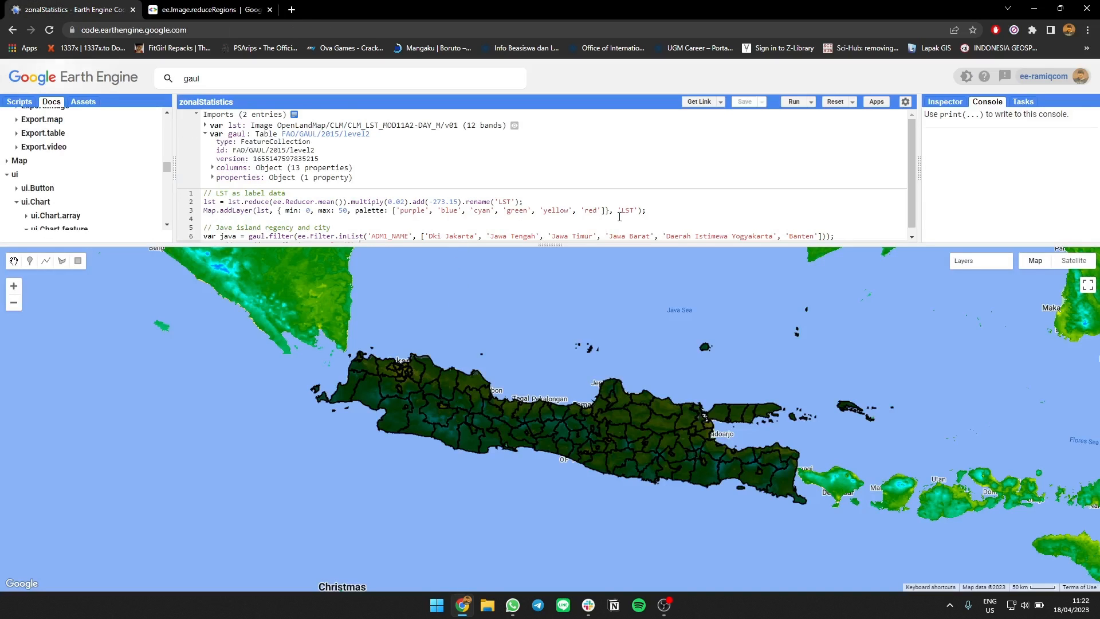
type("Map.addLayer(java, {}, 'Java Island');")
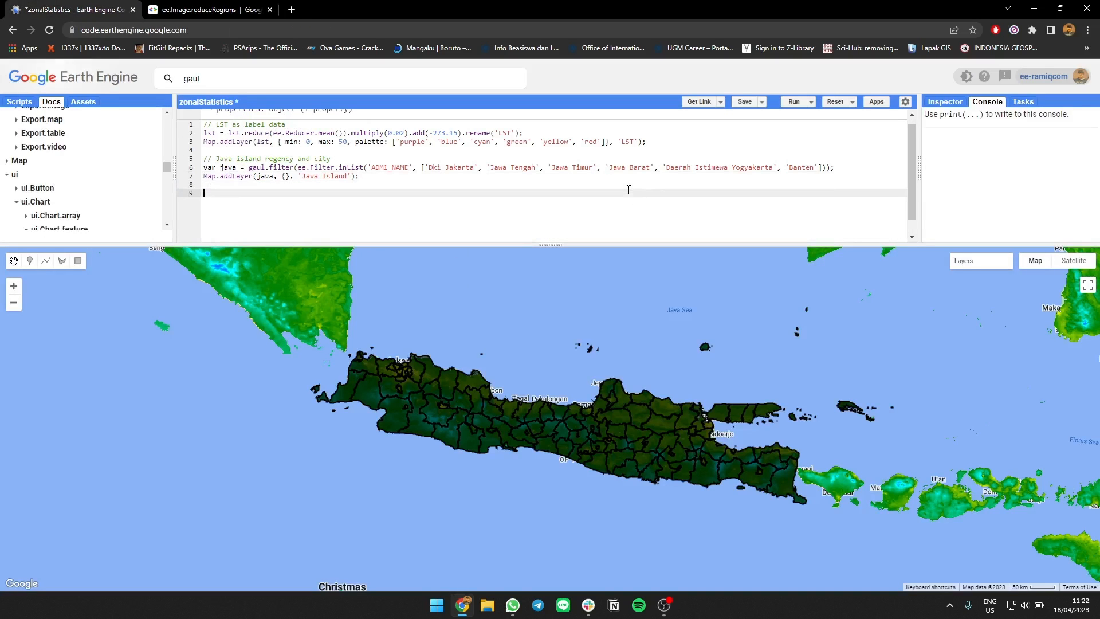
type("// Reduce")
type("v")
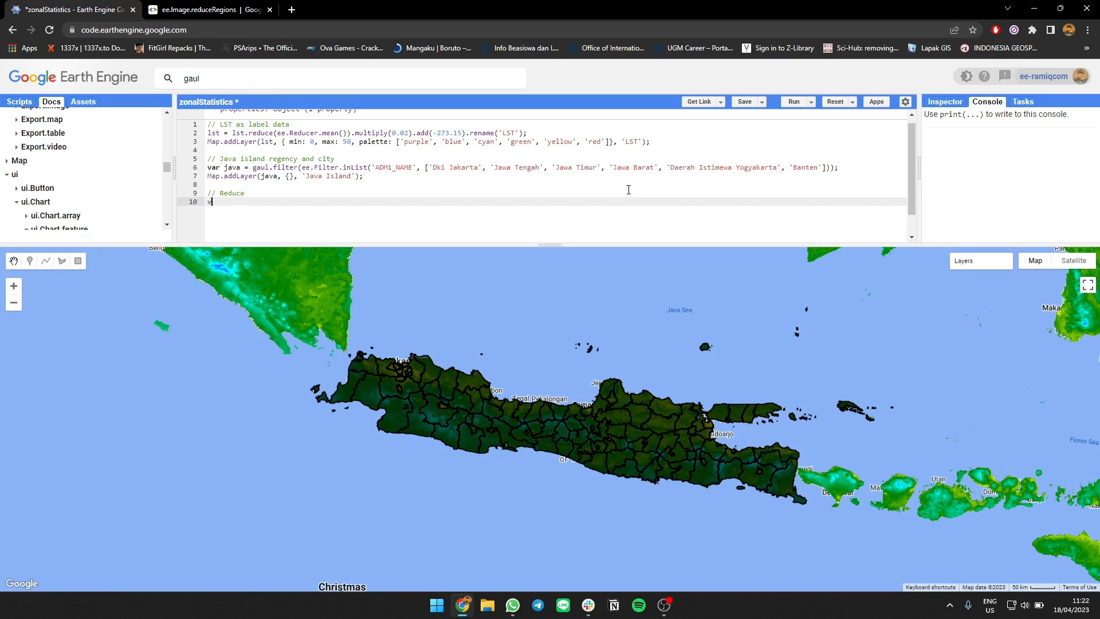
type("ar t")
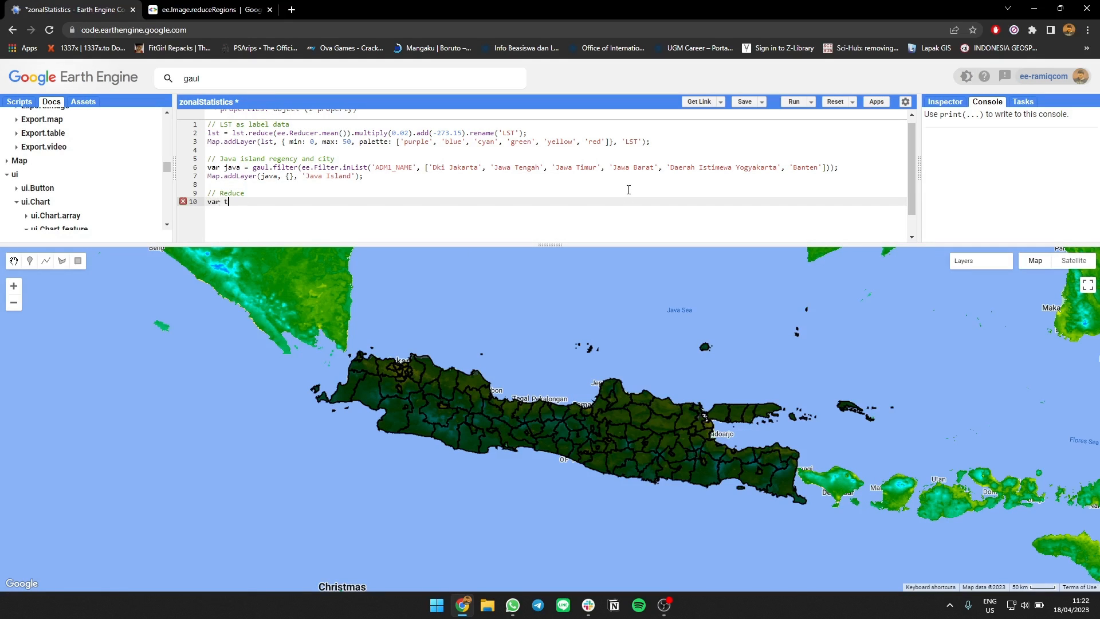
type("stMean")
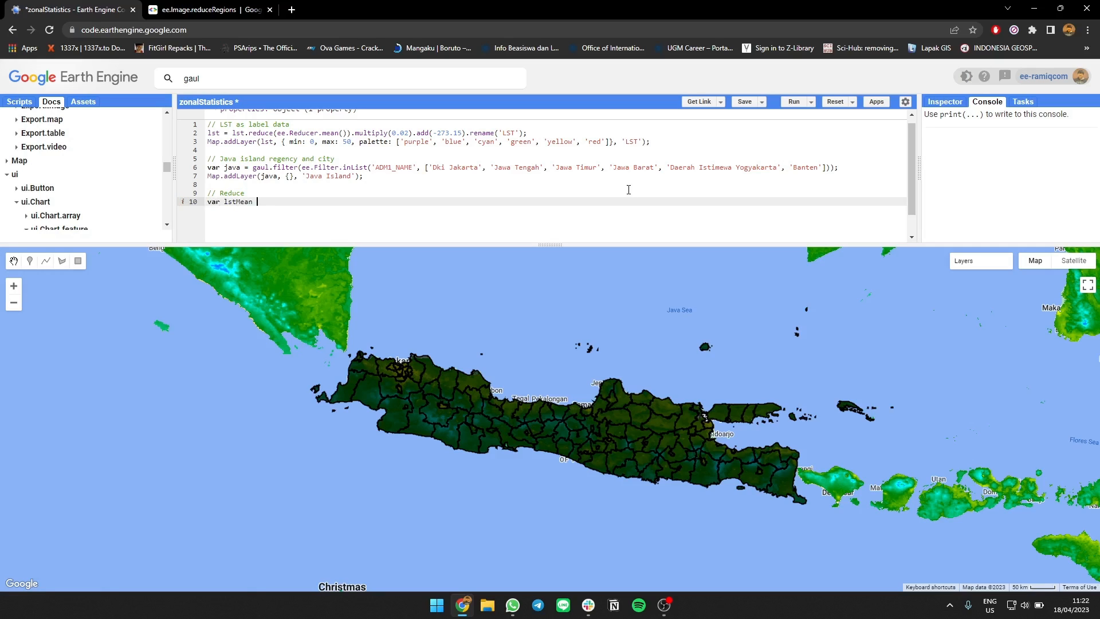
type("=")
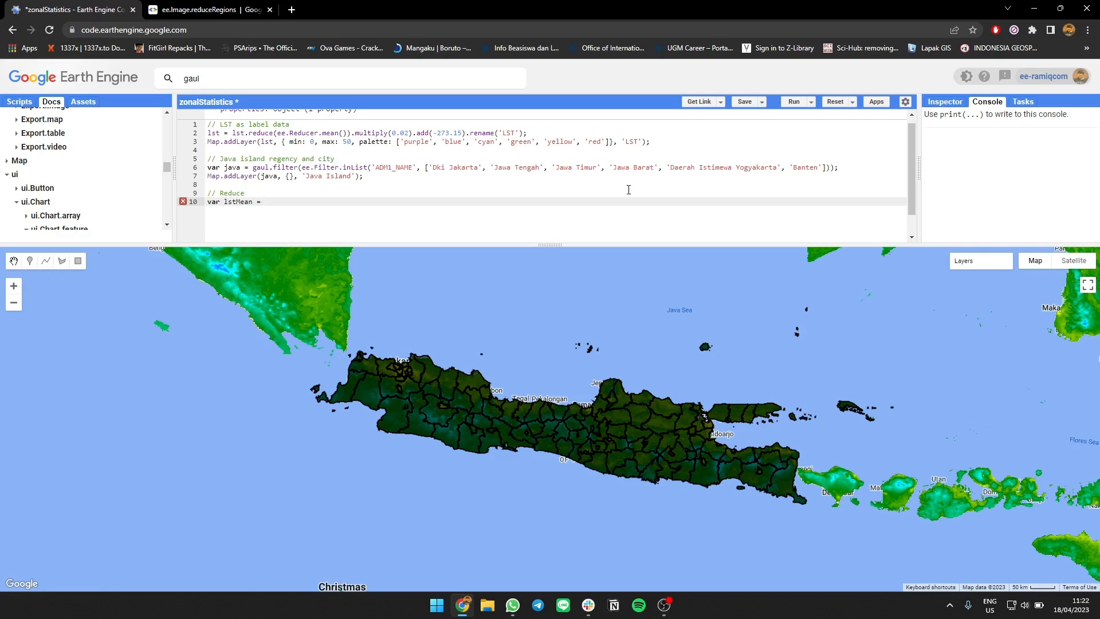
type("lst.reduceRegions({")
type("scale: 1000,")
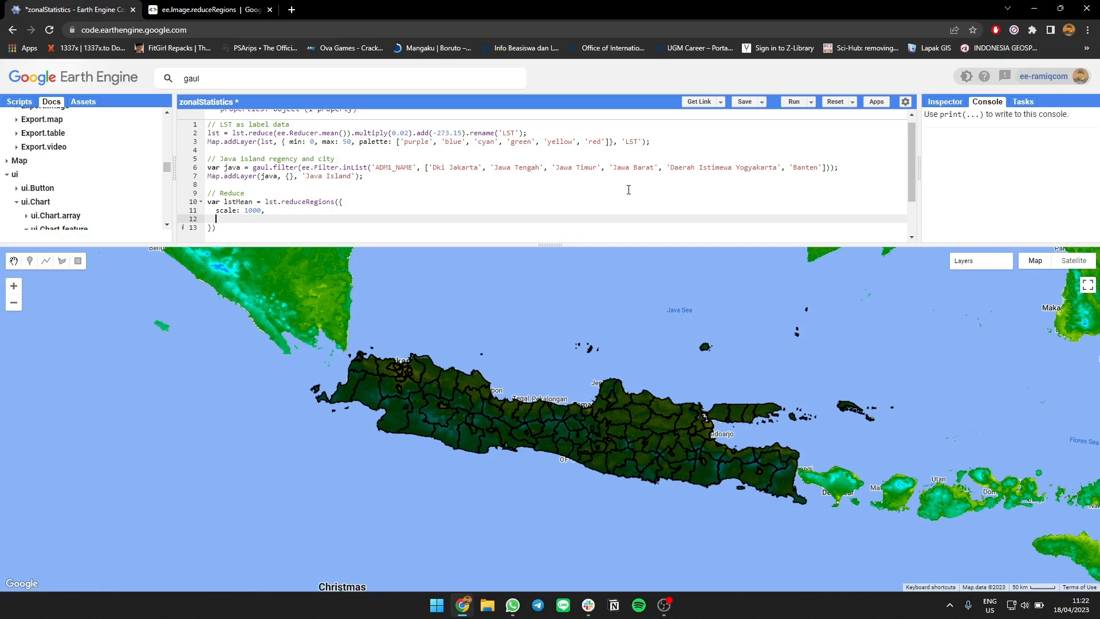
type("reg")
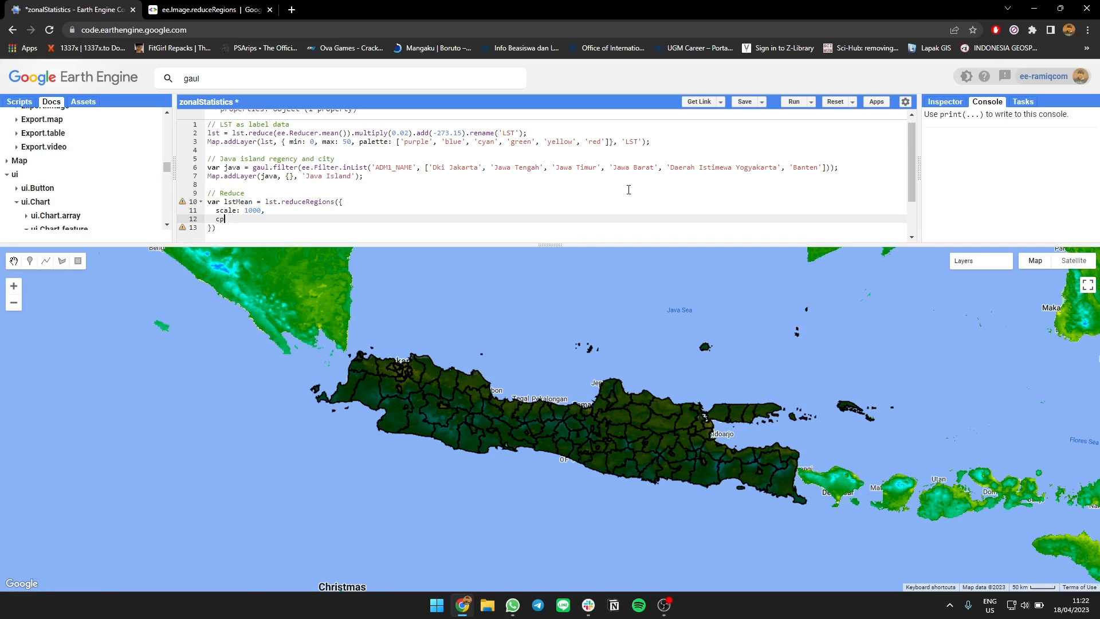
Fill the reduceRegions arguments with collection: java and reduce: ee.Reducer.mean(), checking names in the docs.
type("ollection:")
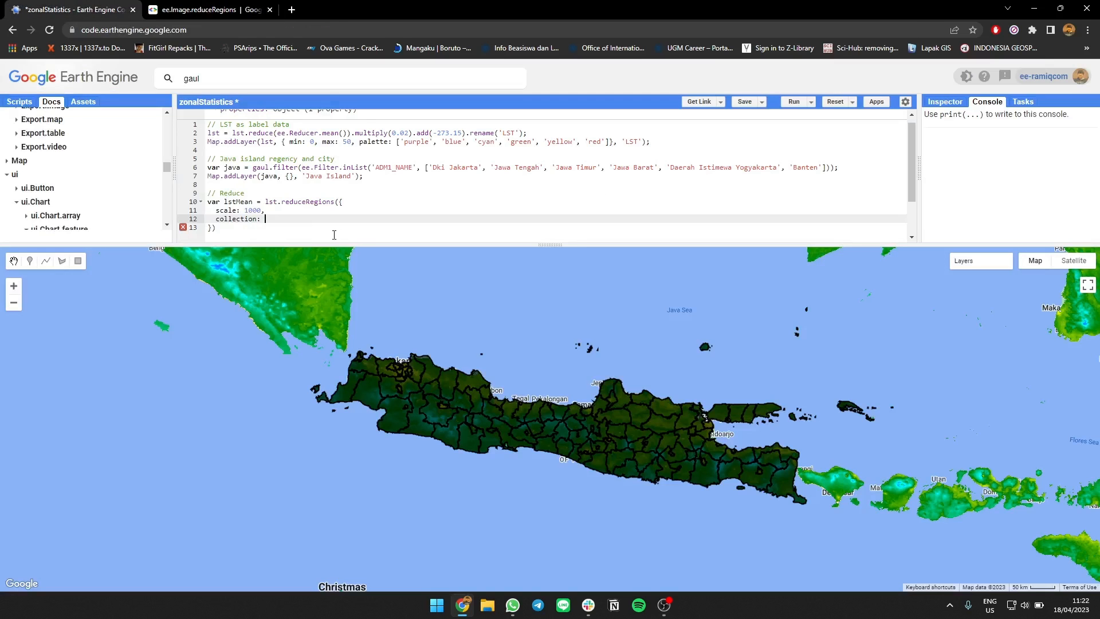
type("java,")
type("r")
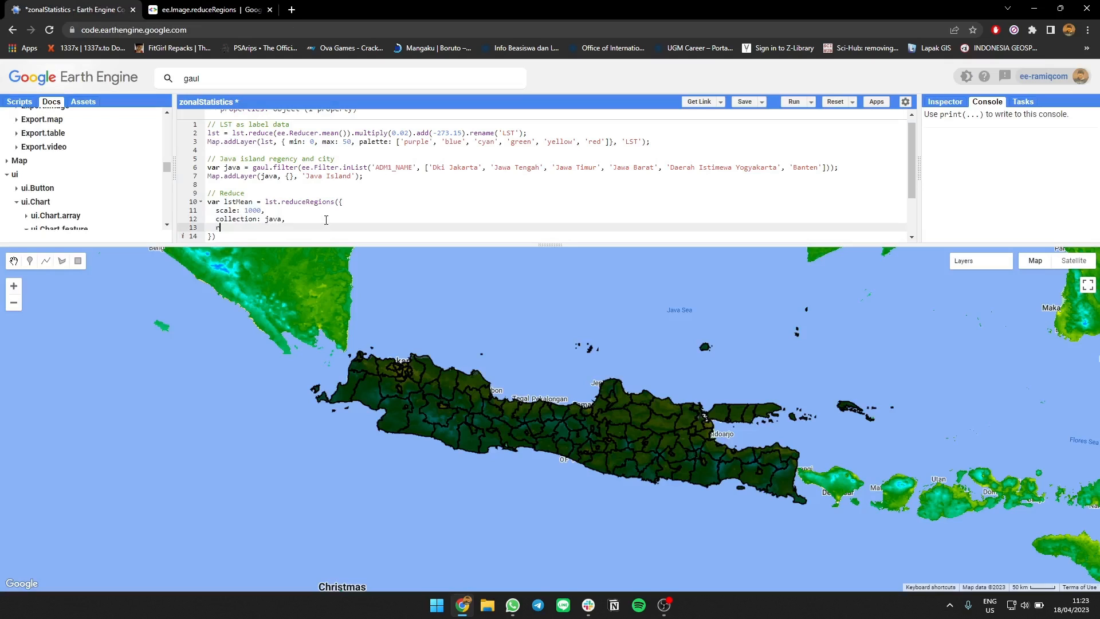
type("educe:")
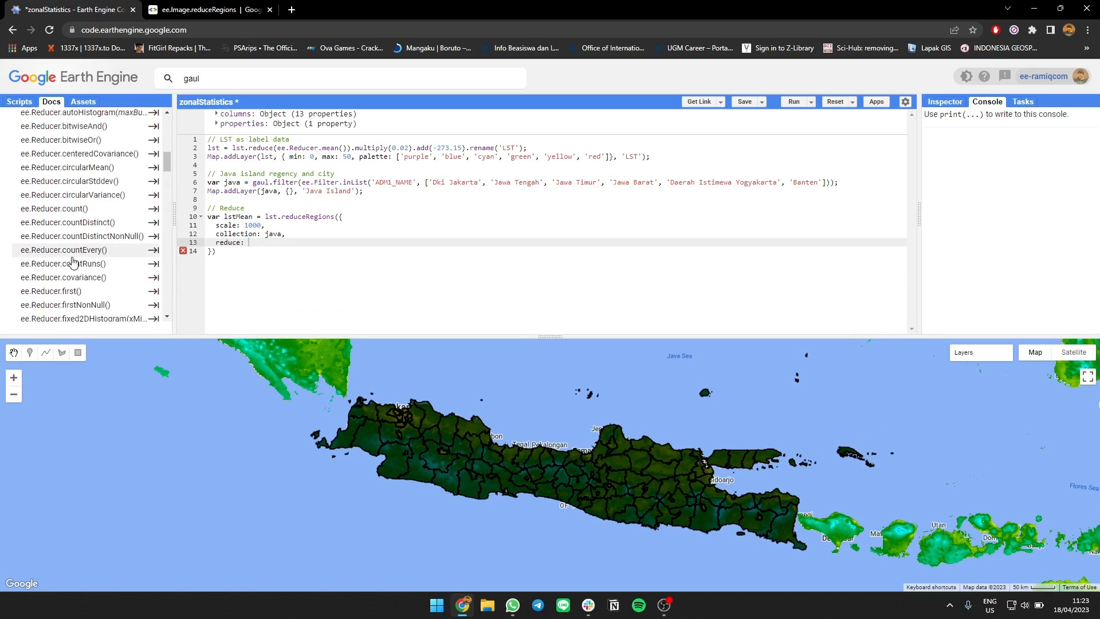
scroll("down", 3)
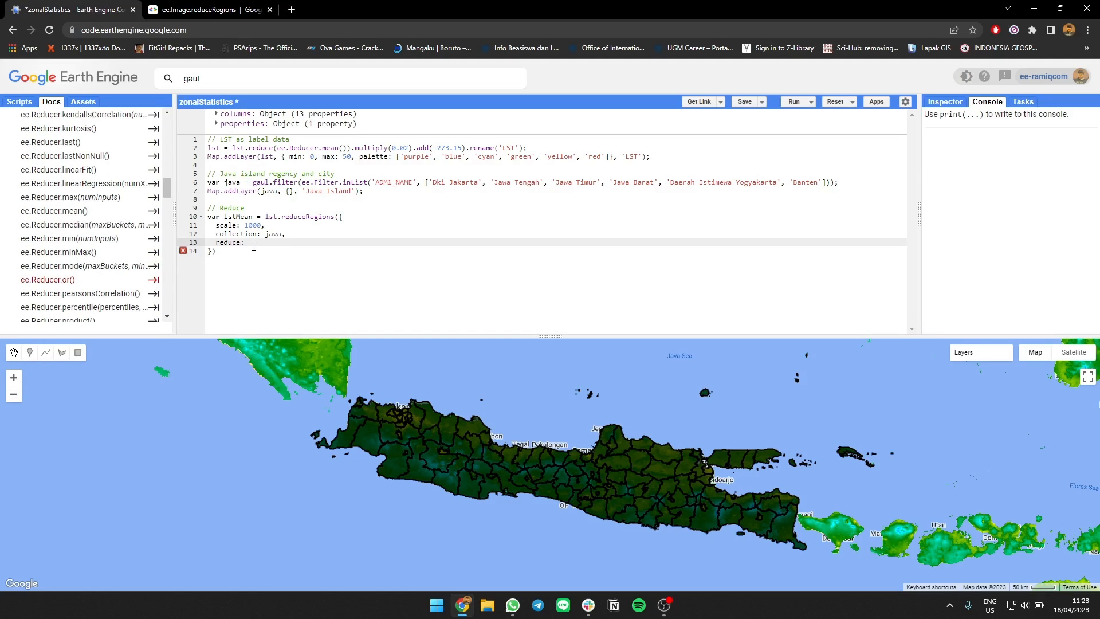
type("ee.Reducer.")
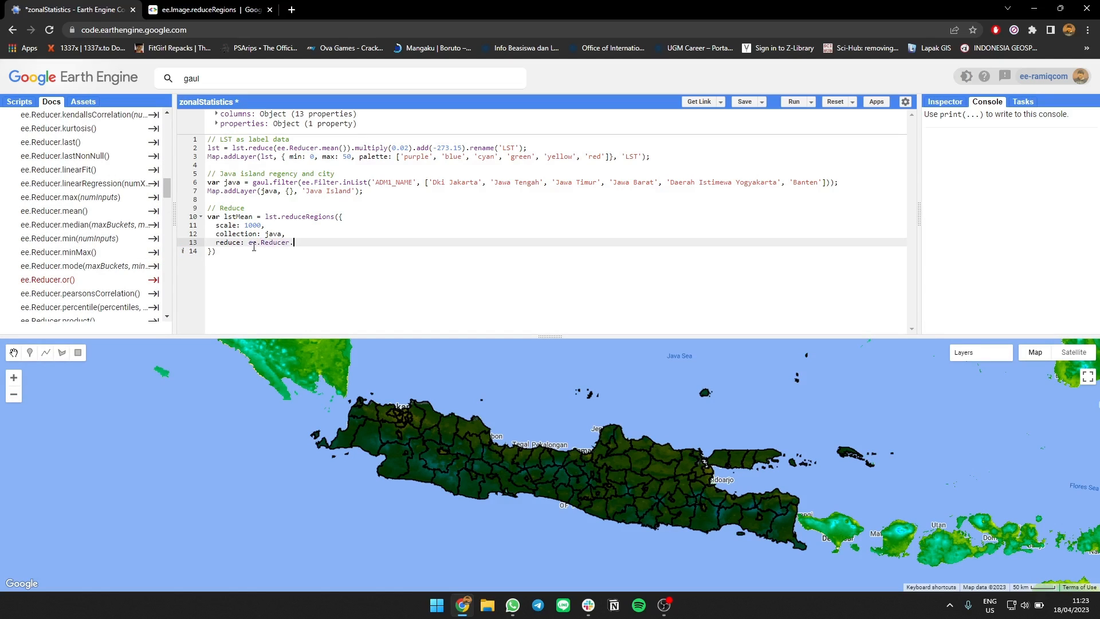
type("mean()")
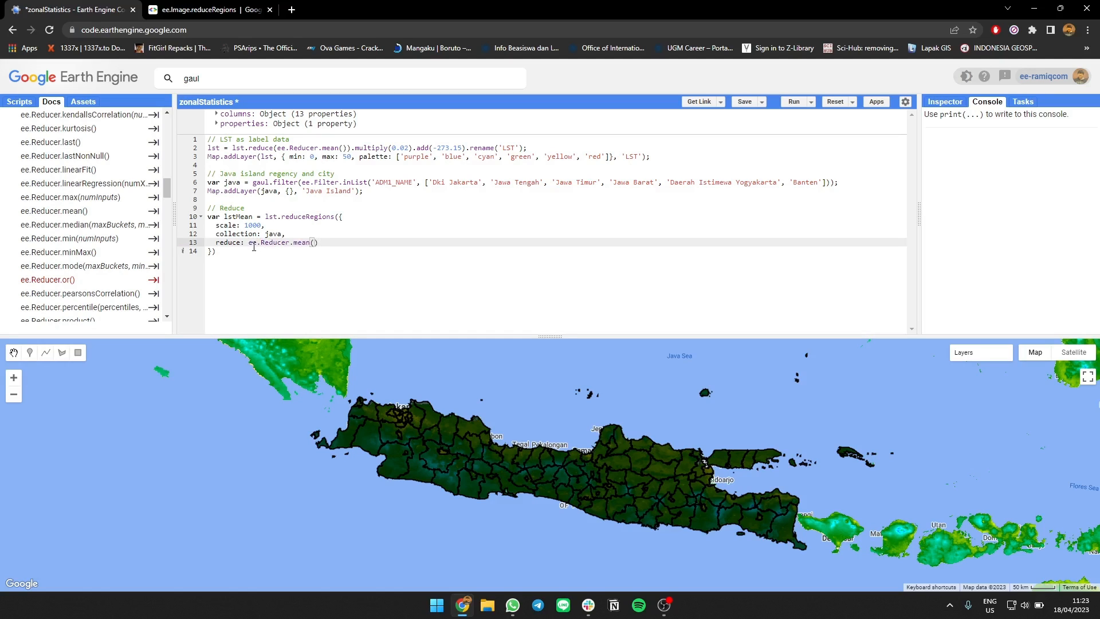
left_click(212, 10)
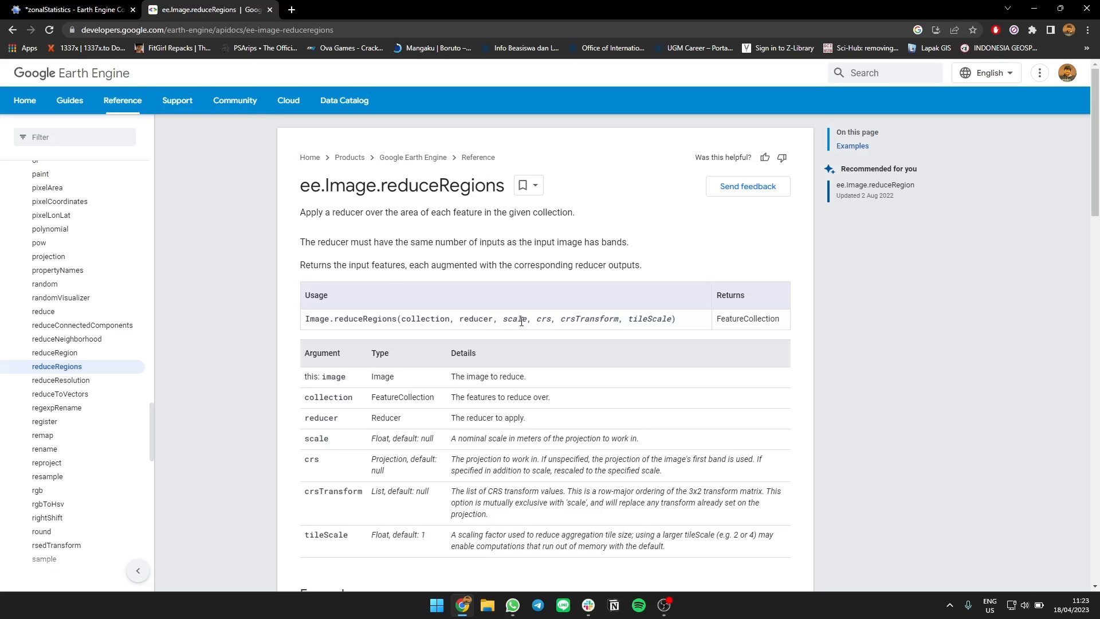
left_click(66, 9)
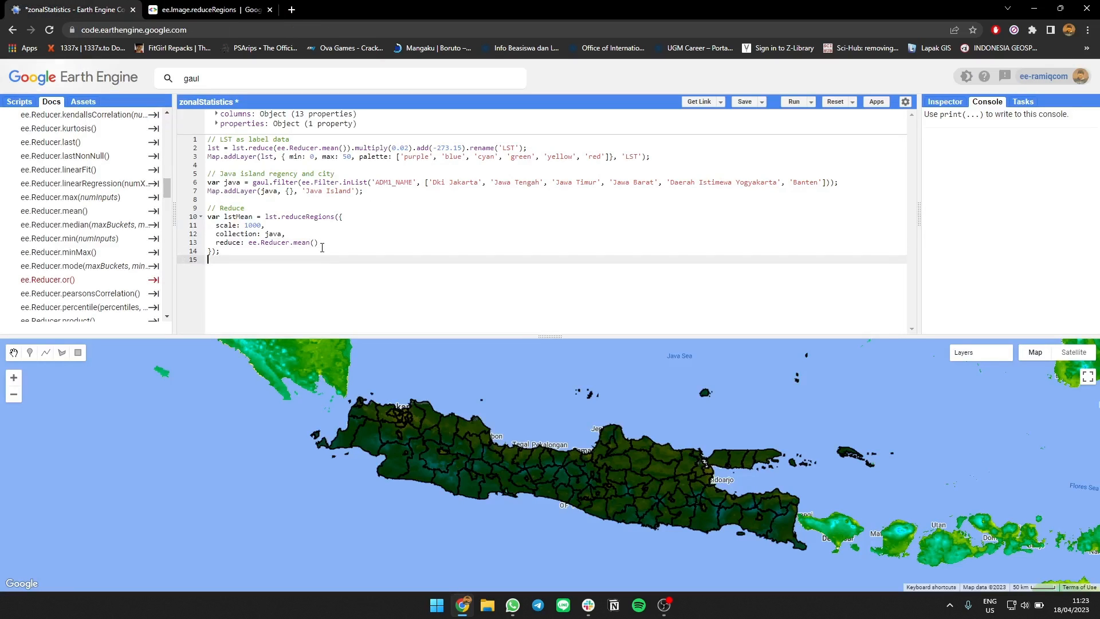
Add print(lstMean.first()), run, and expand the first printed regency feature in the console.
type("prin")
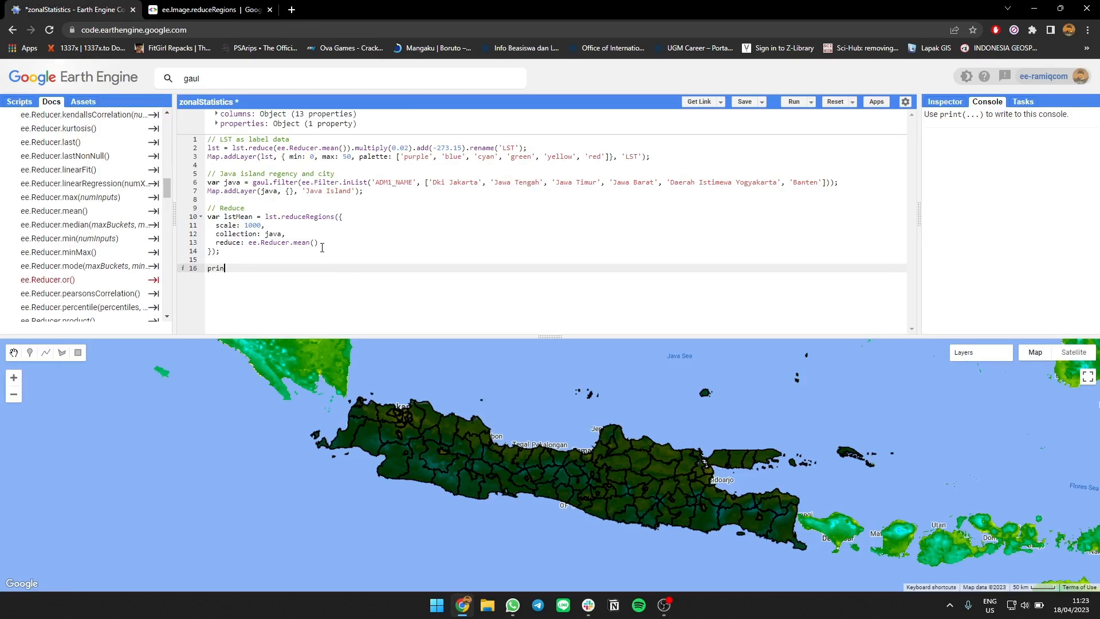
type("t(lstMean.first(")
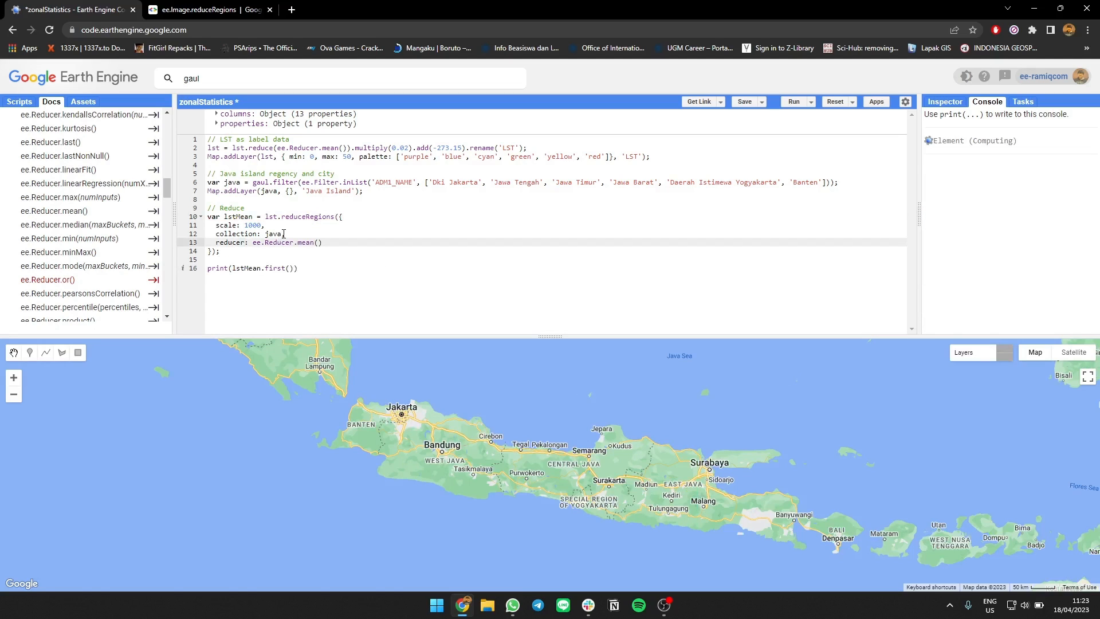
left_click(793, 100)
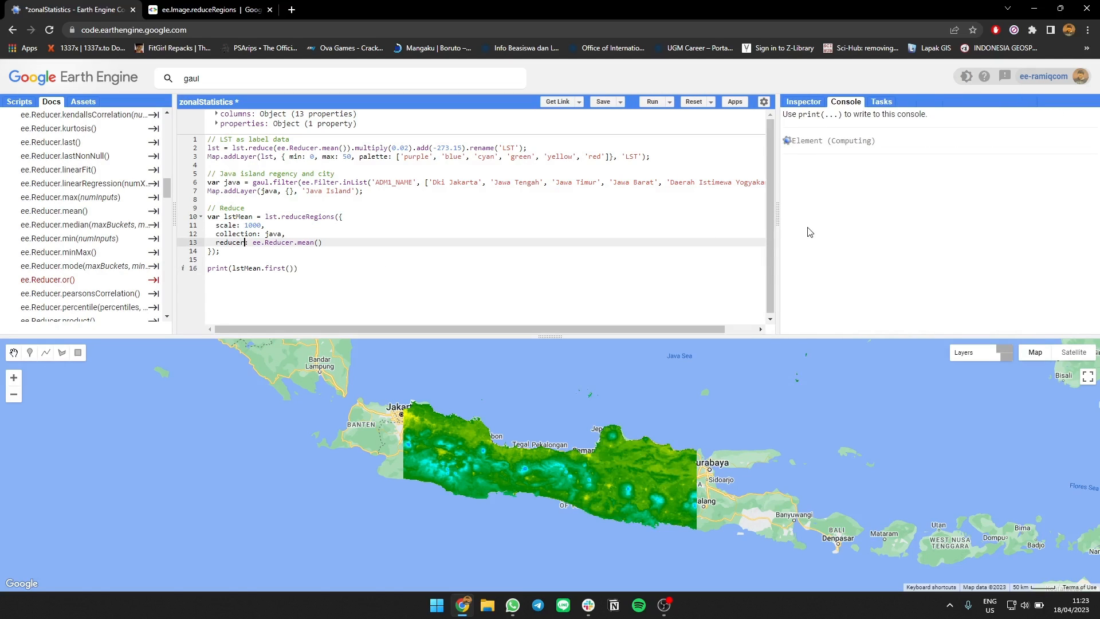
left_click(652, 100)
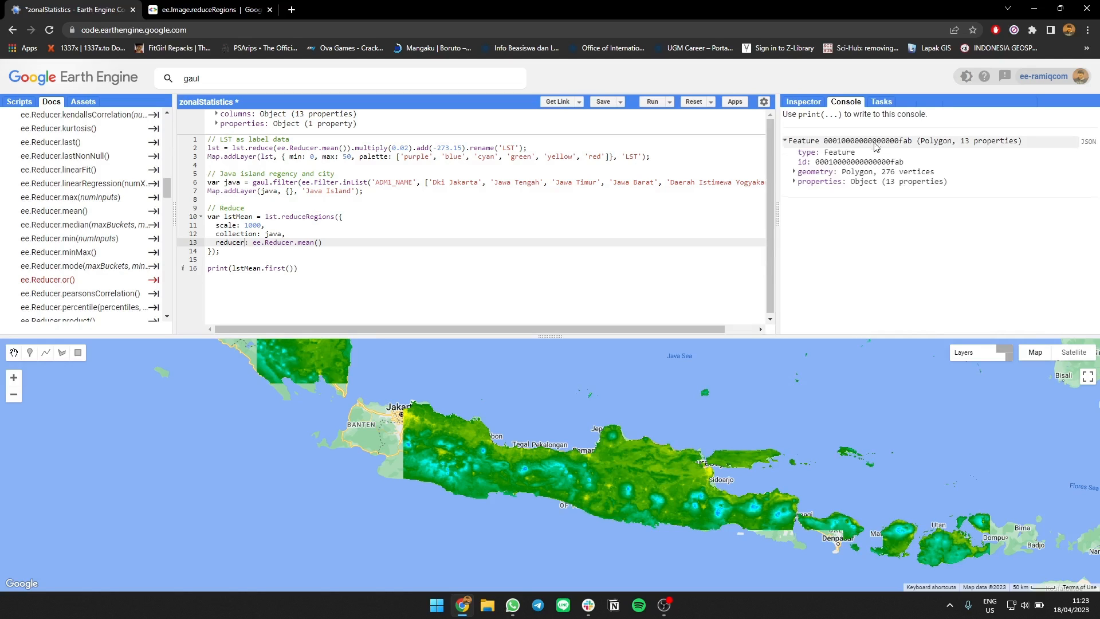
Map lstMean so each feature sets 'LST' from feat.get('mean') and nulls 'mean'.
left_click(792, 181)
type(".map(functio)")
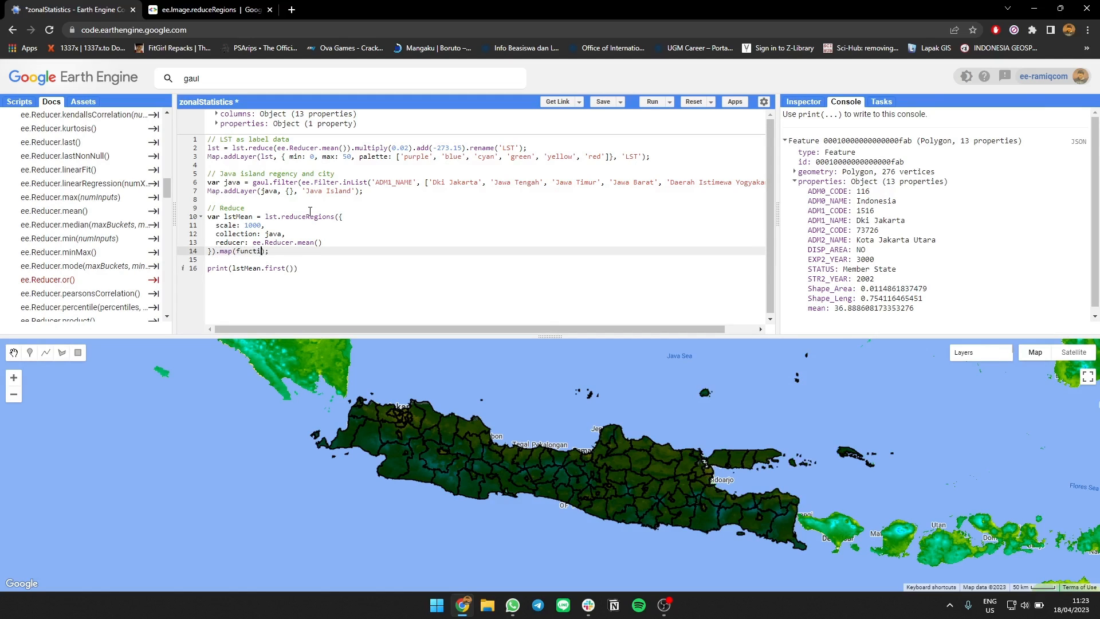
type("feat")
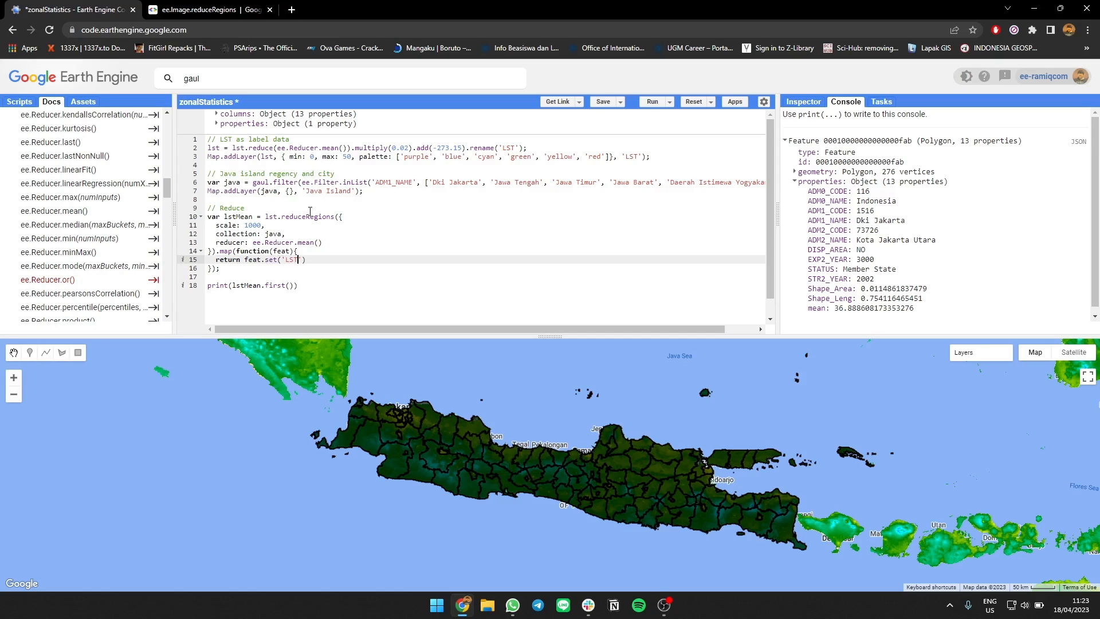
type(", feat.get('mean")
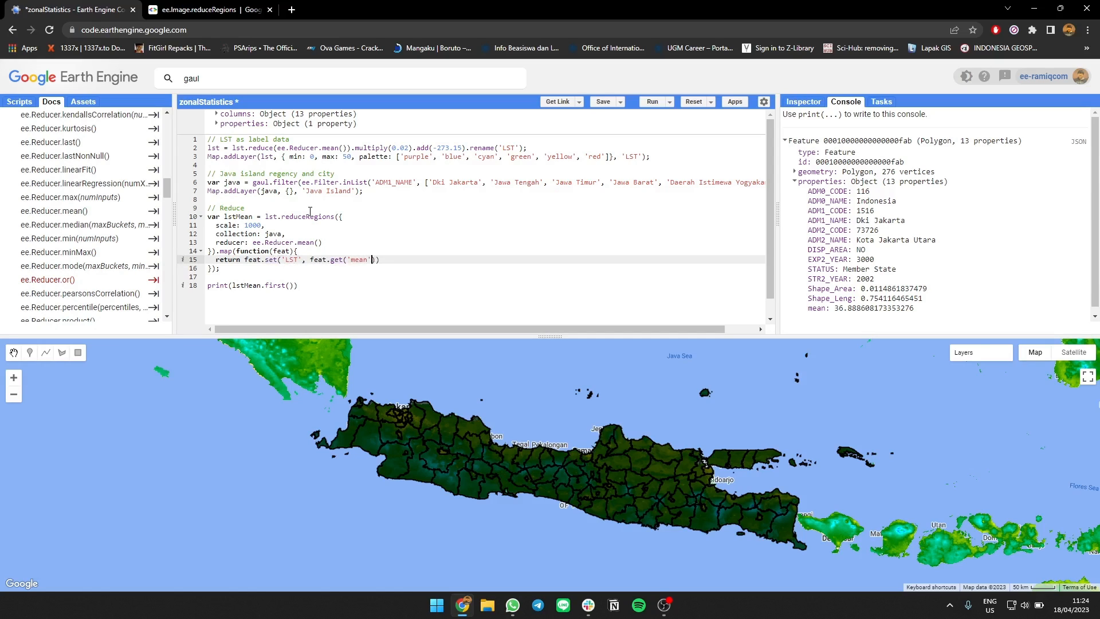
type(", ''")
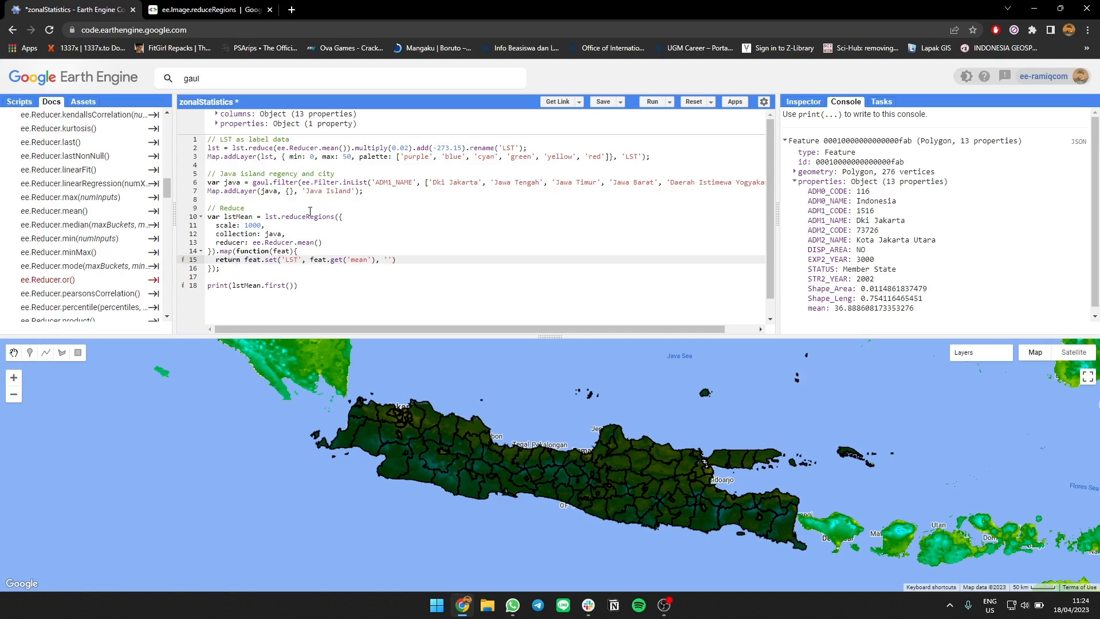
type("'mean', null")
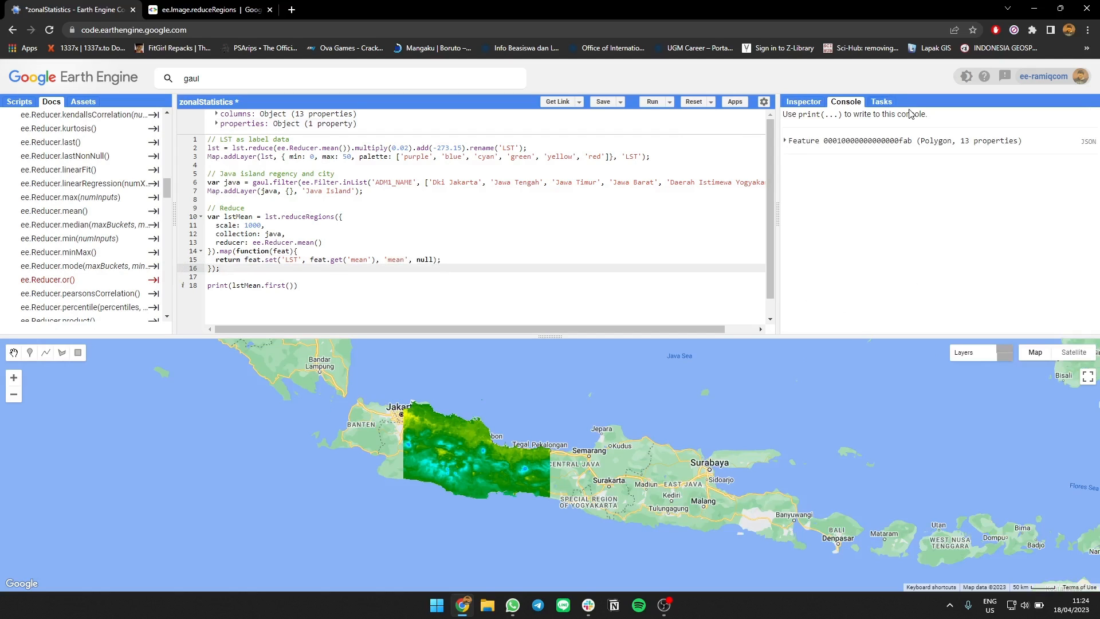
Expand the printed feature to confirm it now carries LST 36.89 without mean.
left_click(785, 140)
type("/")
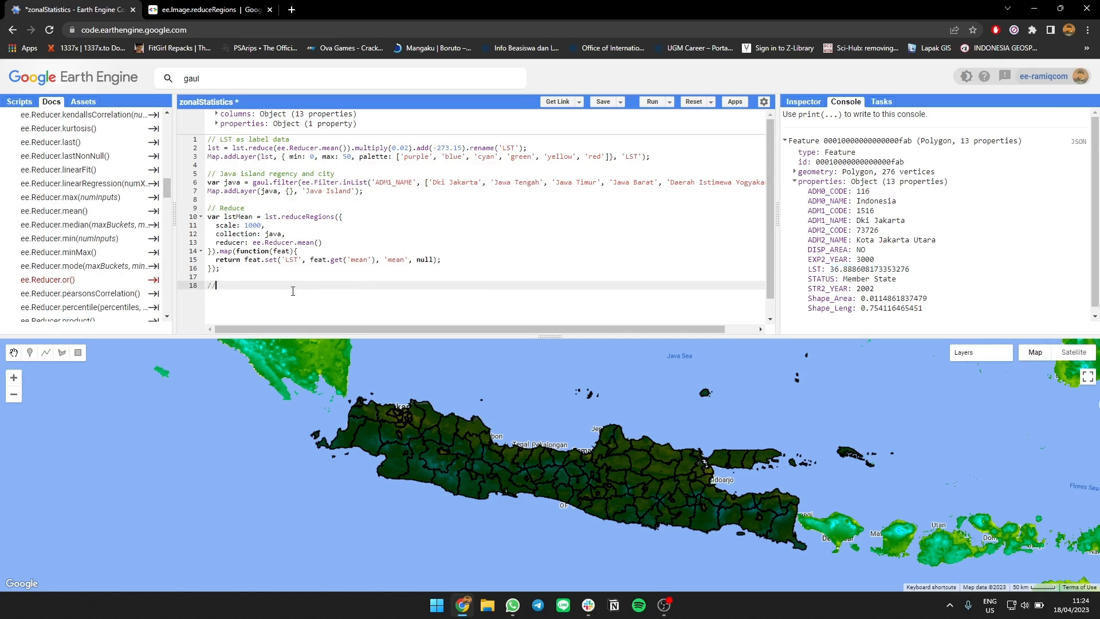
Declare var table = ui.Chart.feature.byFeature(lstMean, ...) under a Chart comment.
type("Chart")
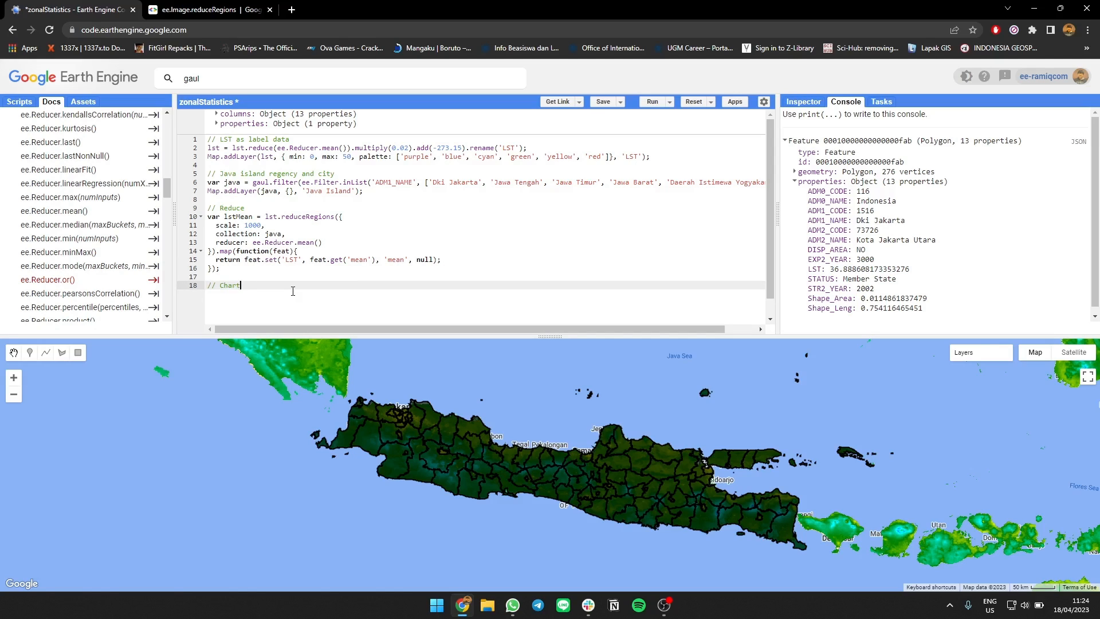
type("v")
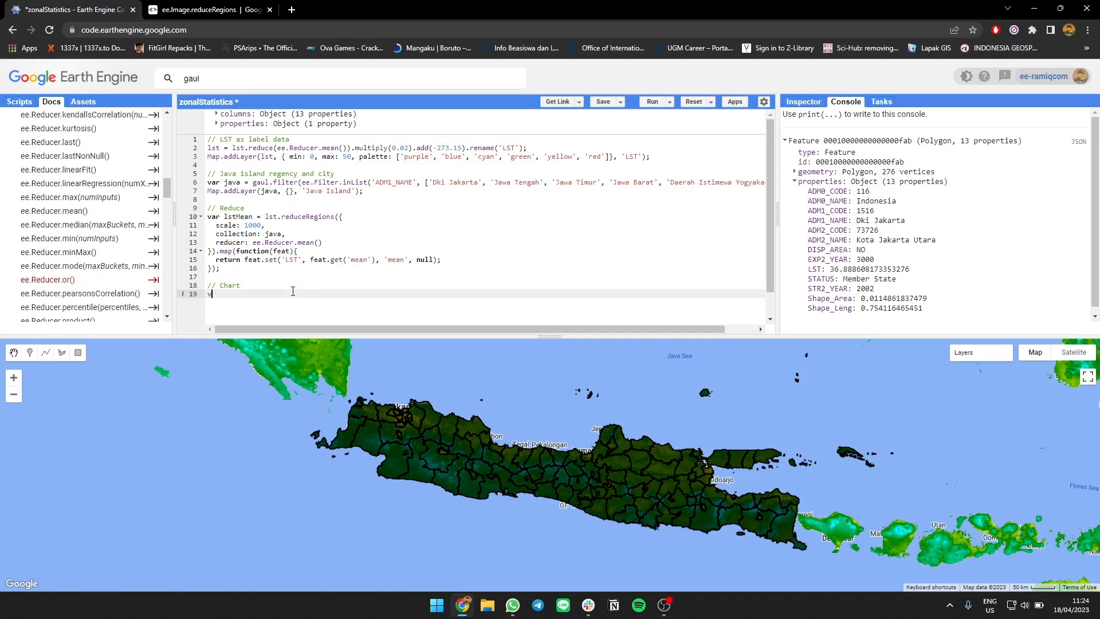
type("var t")
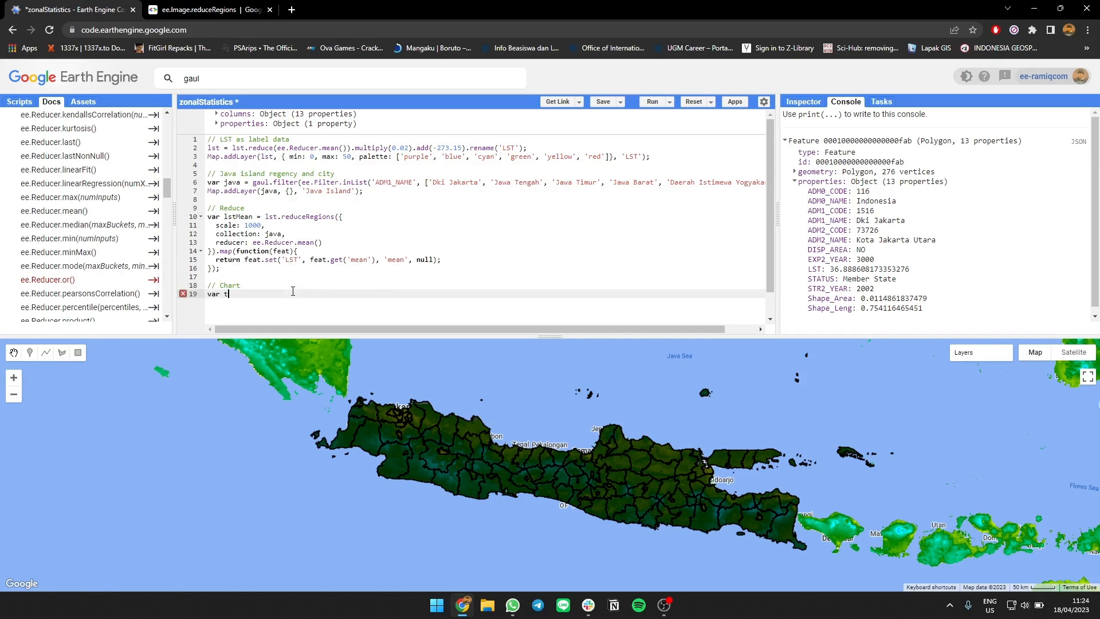
type("abel")
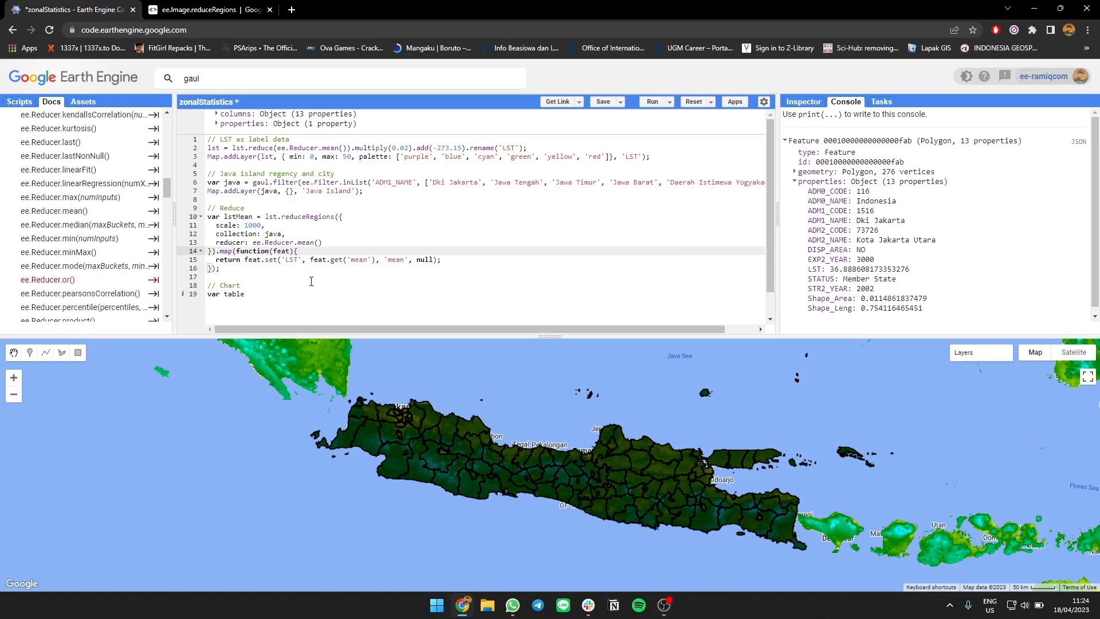
left_click(249, 293)
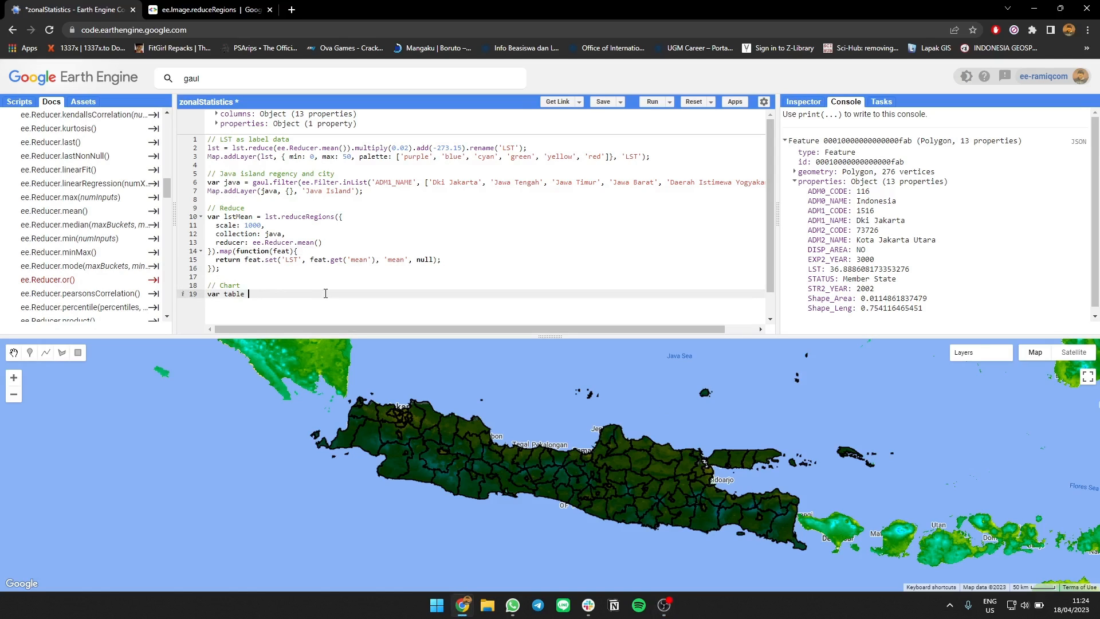
type("= ui.Char")
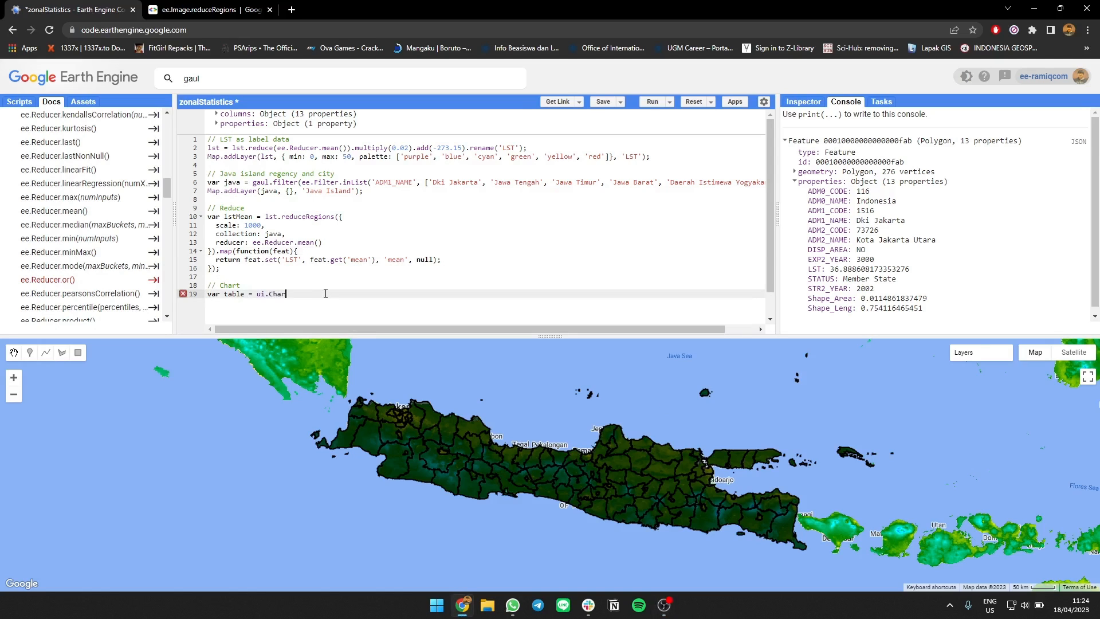
type("t.feature.byFeature('")
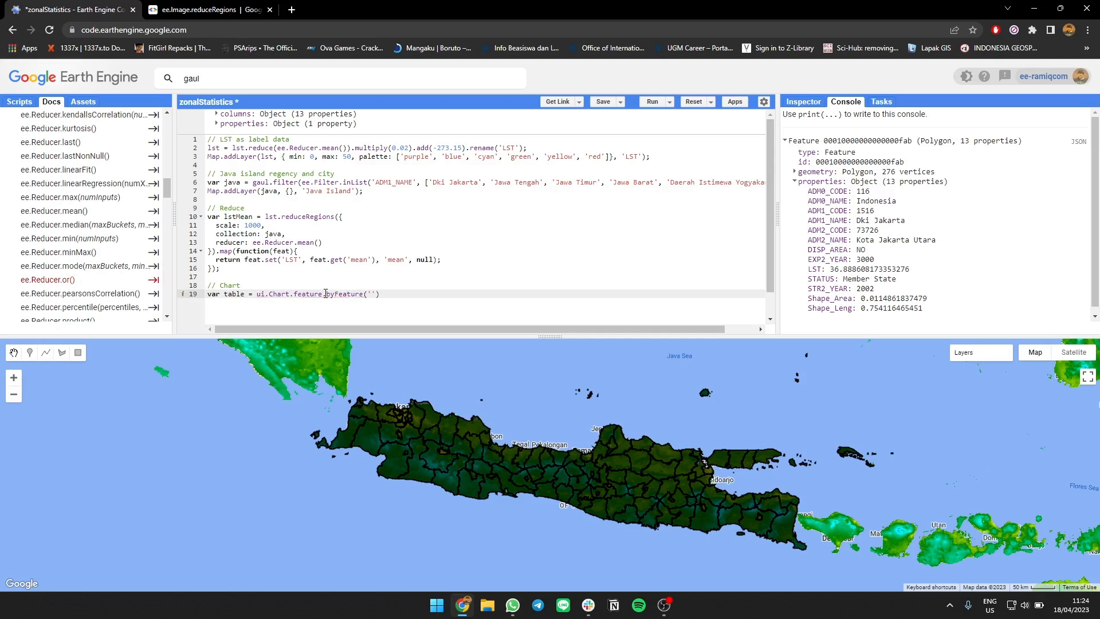
type("lstMean,")
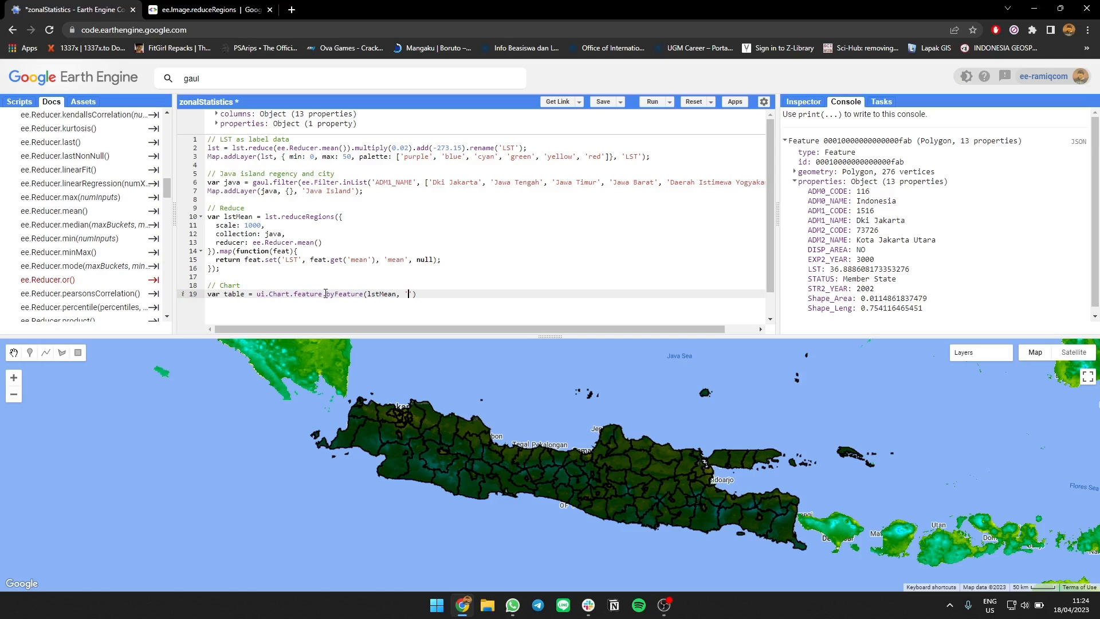
Complete byFeature with 'ADM2_NAME' and 'LST' as a Table chart, add print(table) and run it.
type("ADM1")
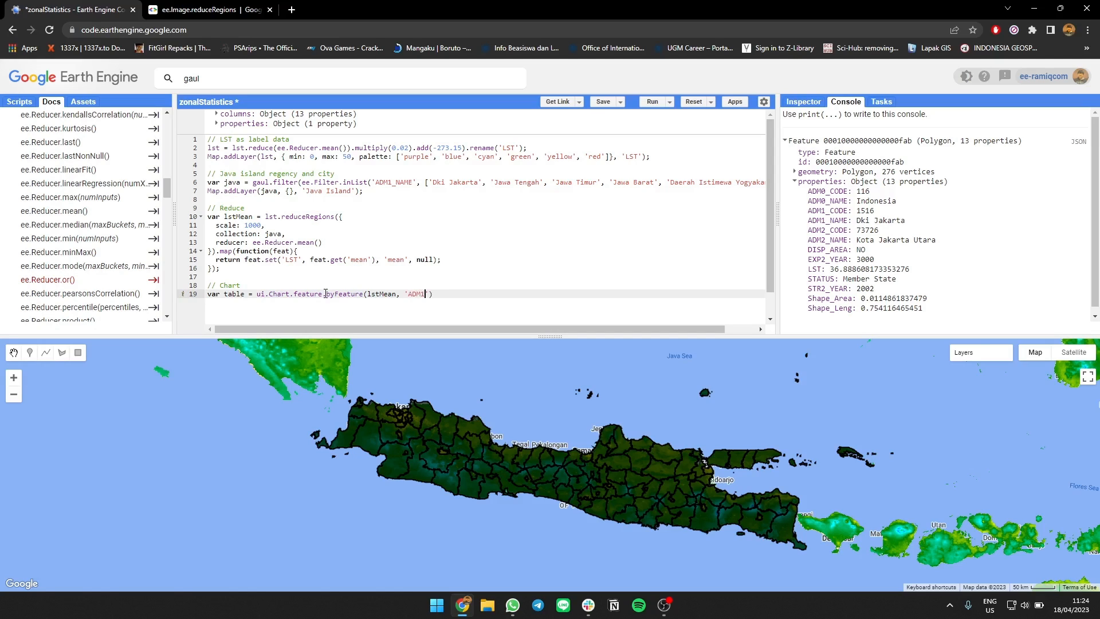
type("_NAME")
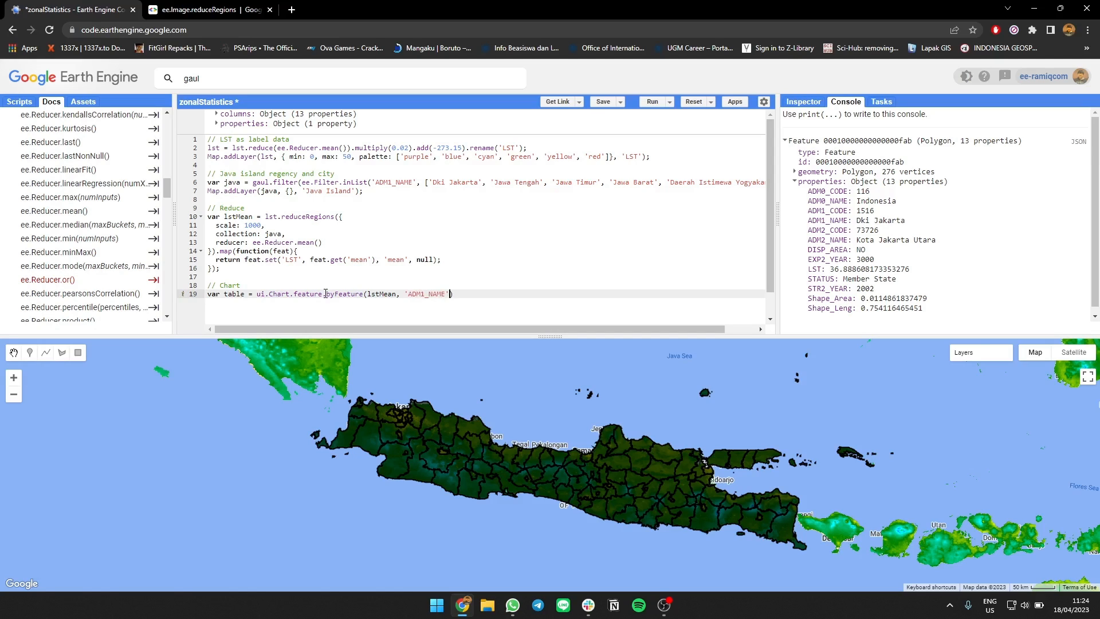
type(",")
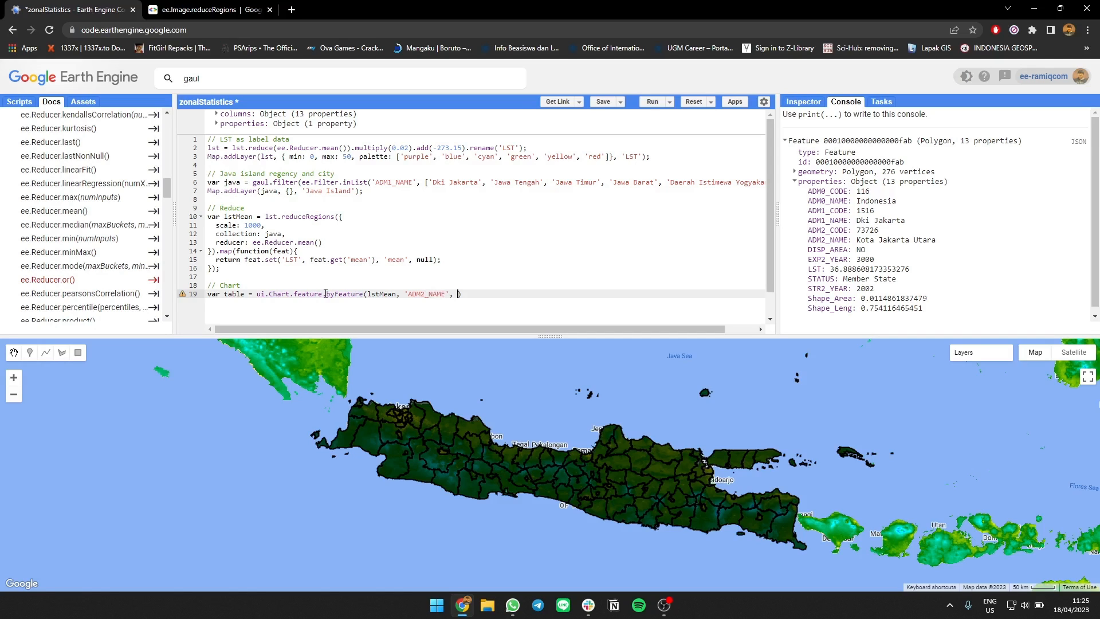
type("''")
type(".setChartType('Table')")
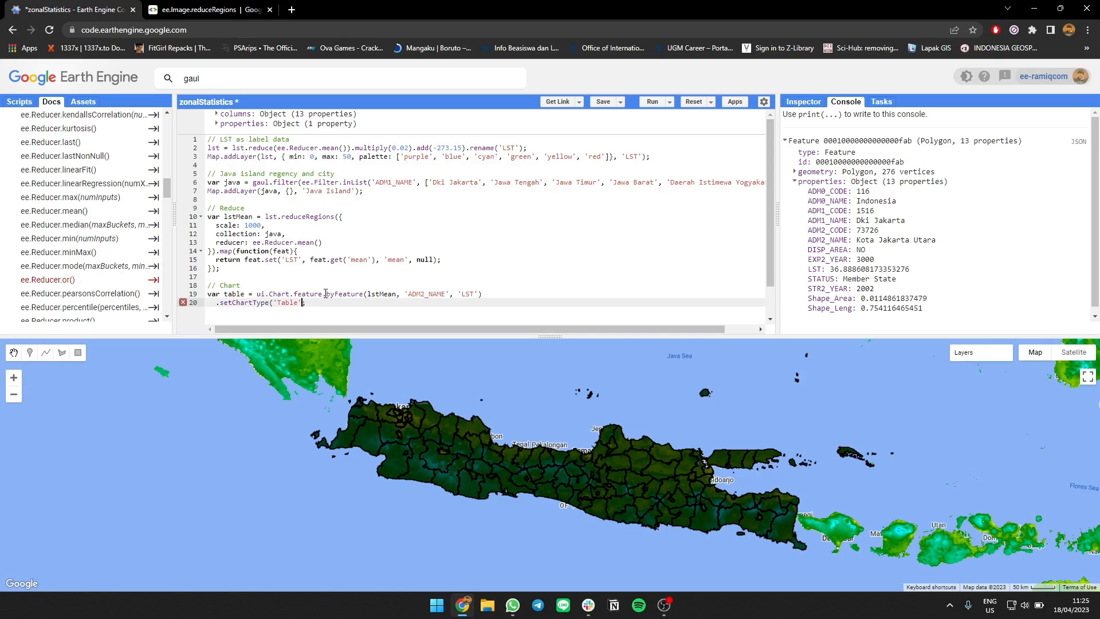
type(");")
key("Enter")
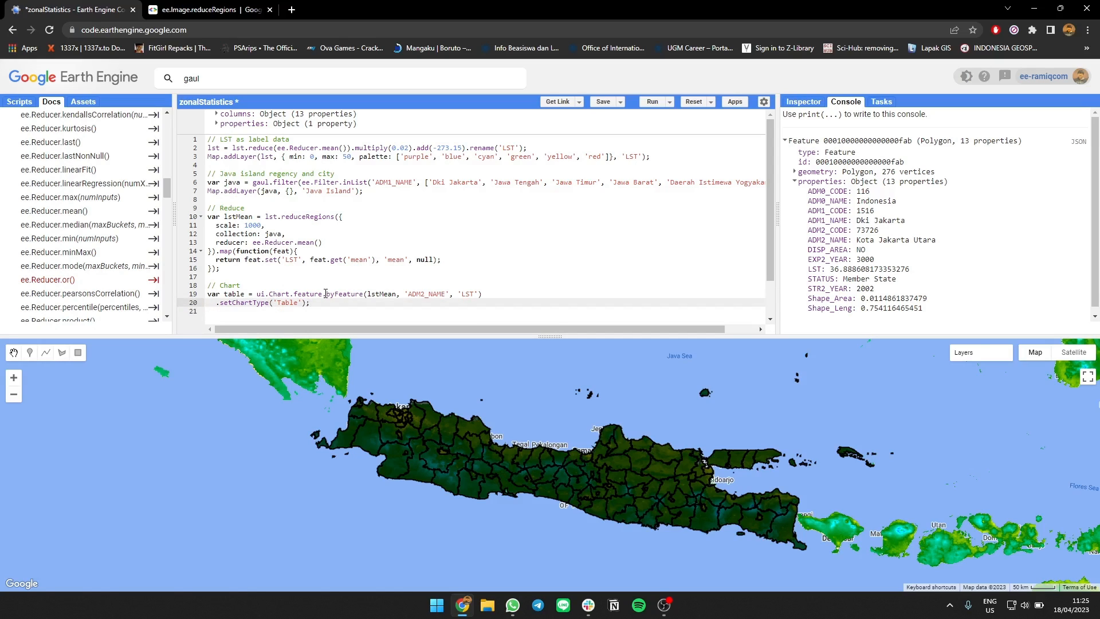
type("print")
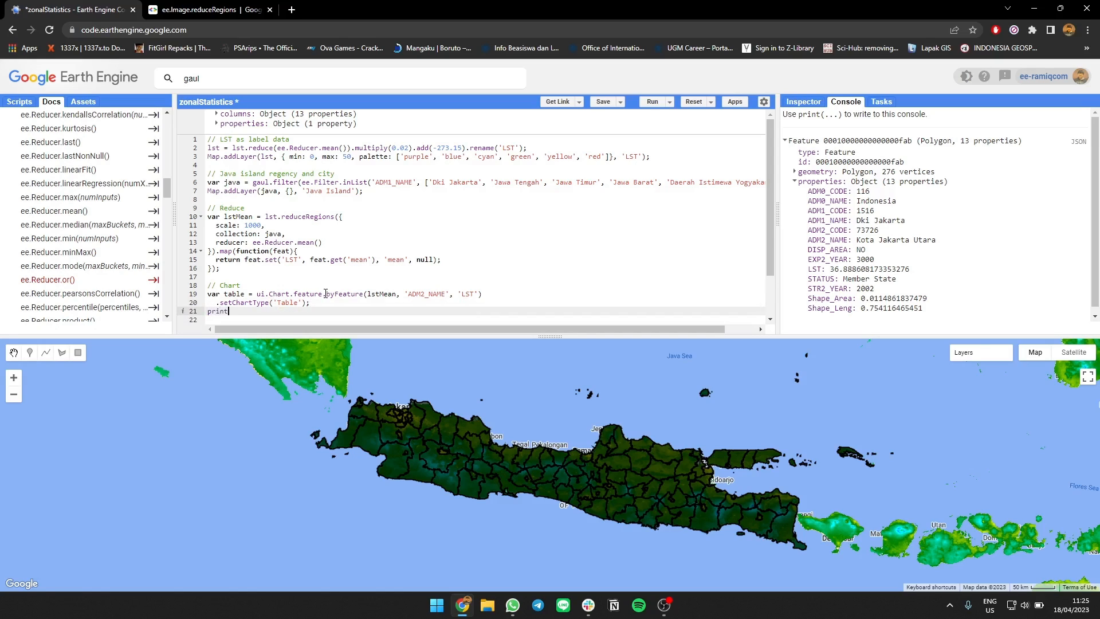
type("(table)")
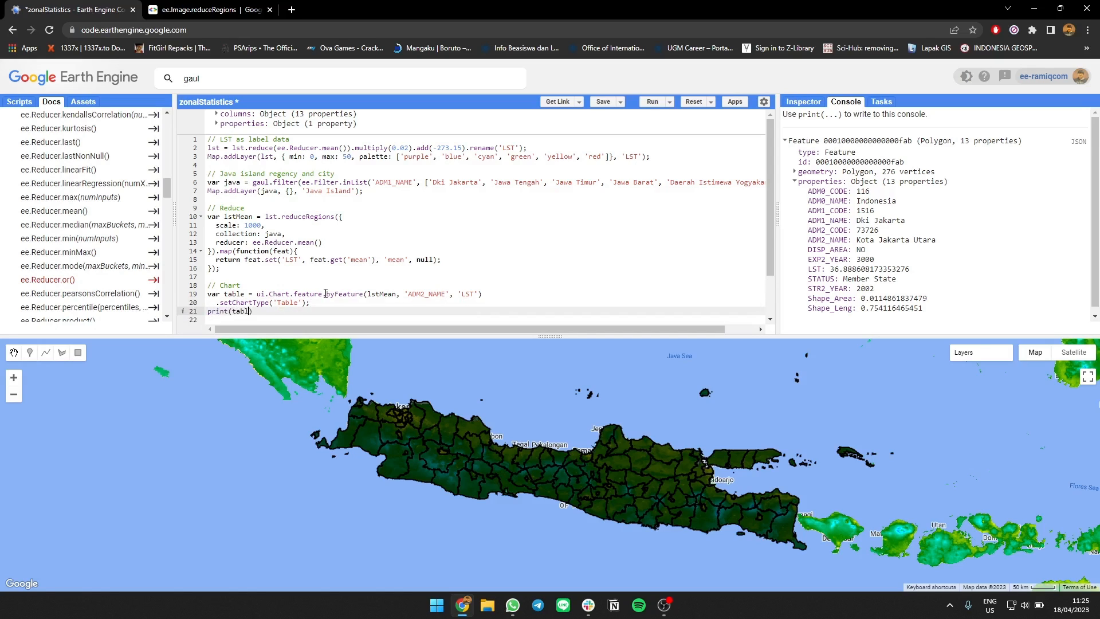
type("e);")
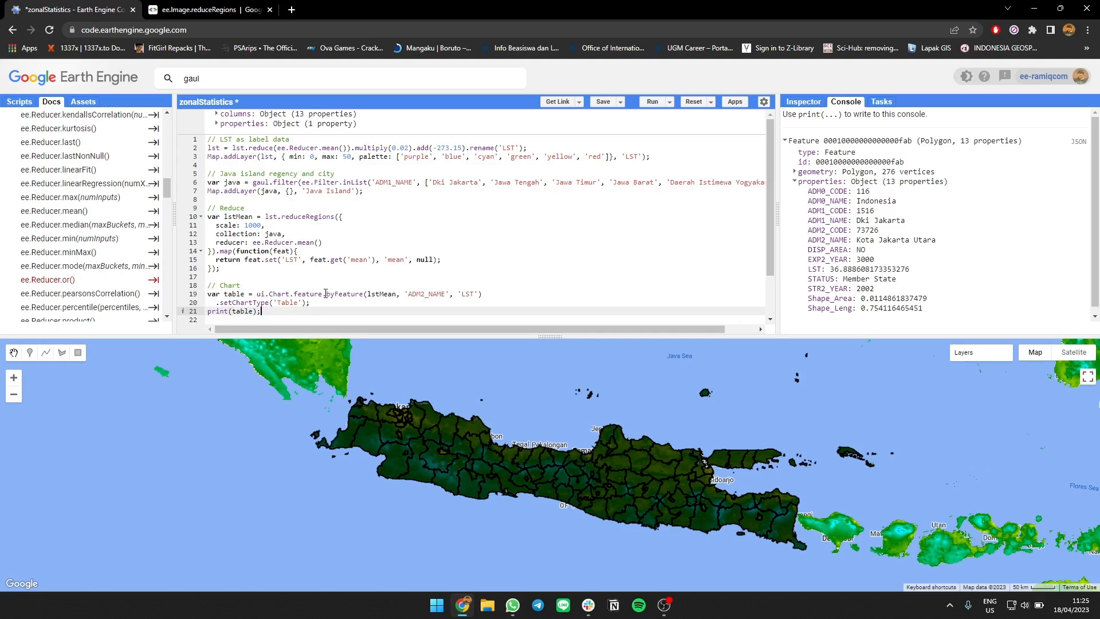
left_click(650, 101)
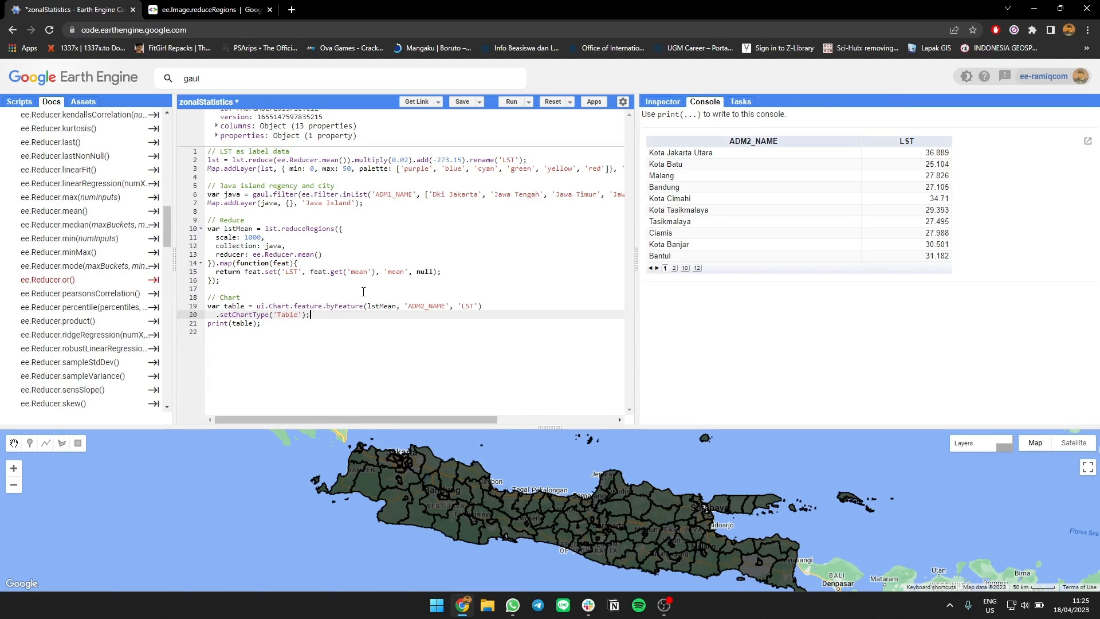
Append .setOptions({pageSize: 40}) to the table, rerun, and view its second page.
type(".setOptio;")
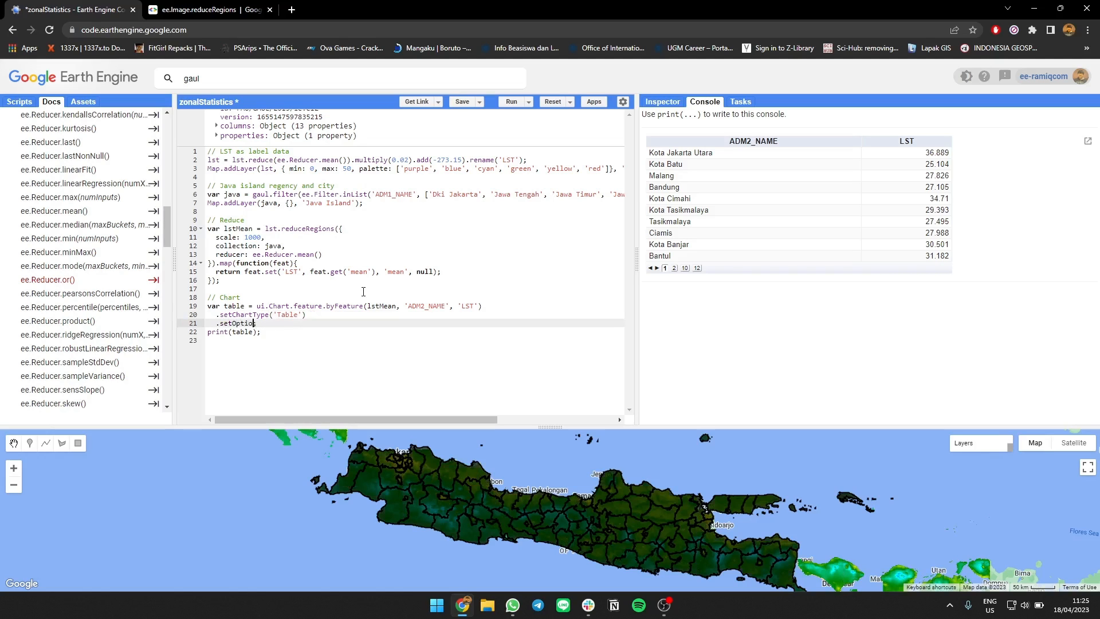
type("({")
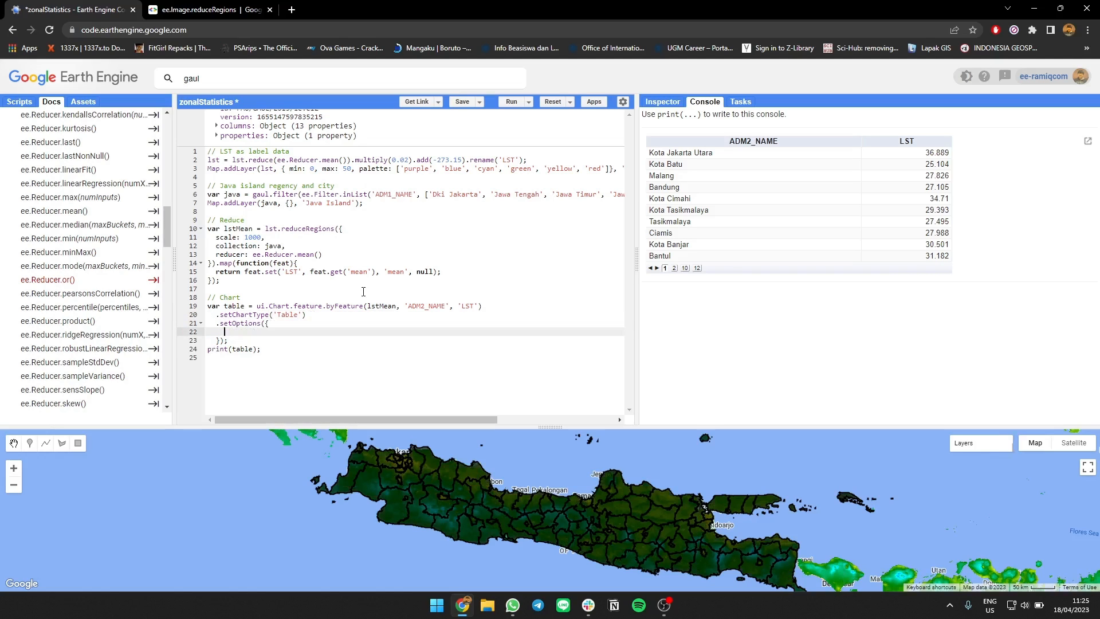
type("pageSize:")
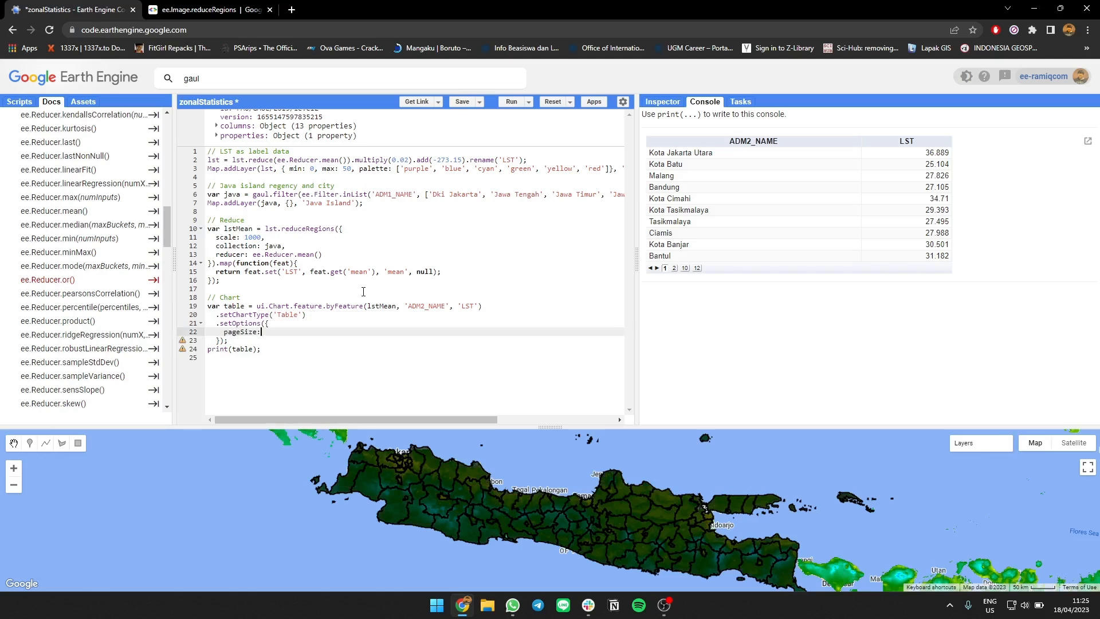
type("20")
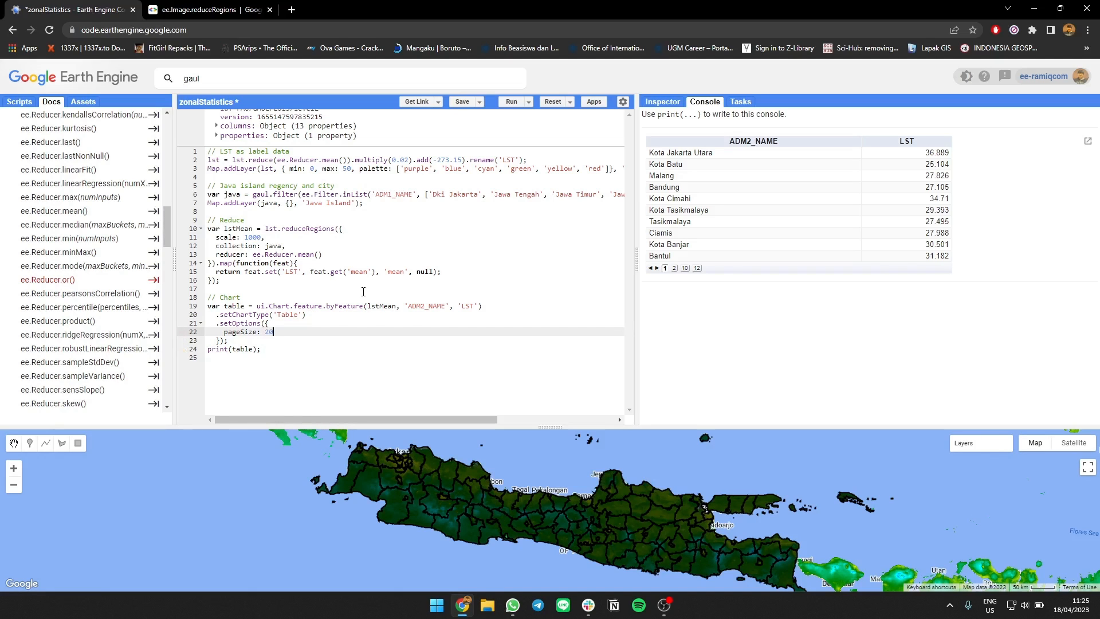
type("40")
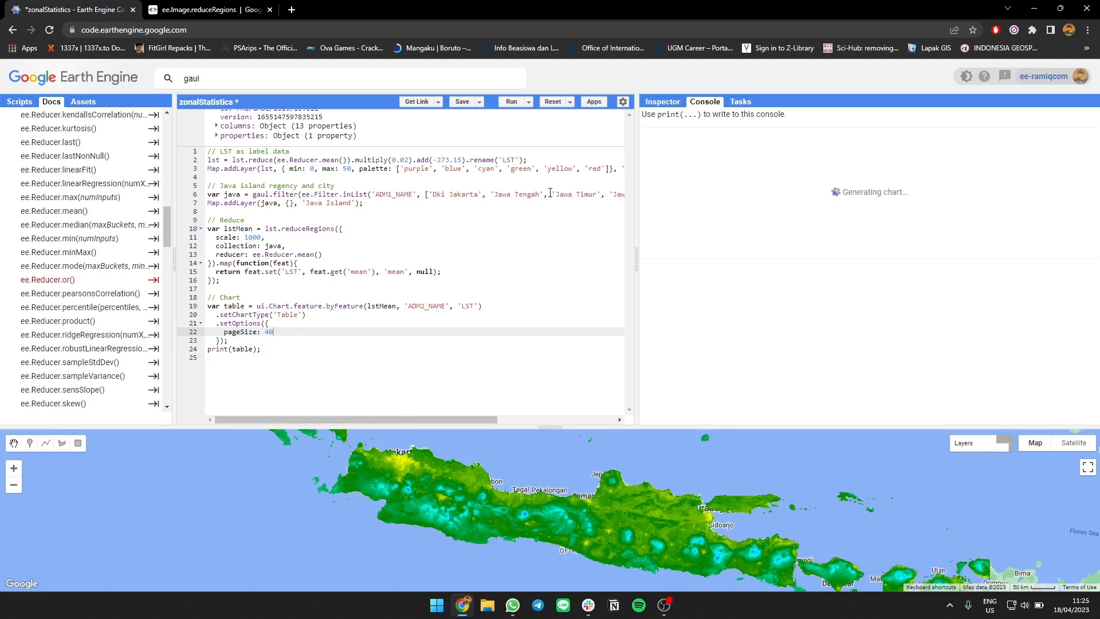
left_click(512, 101)
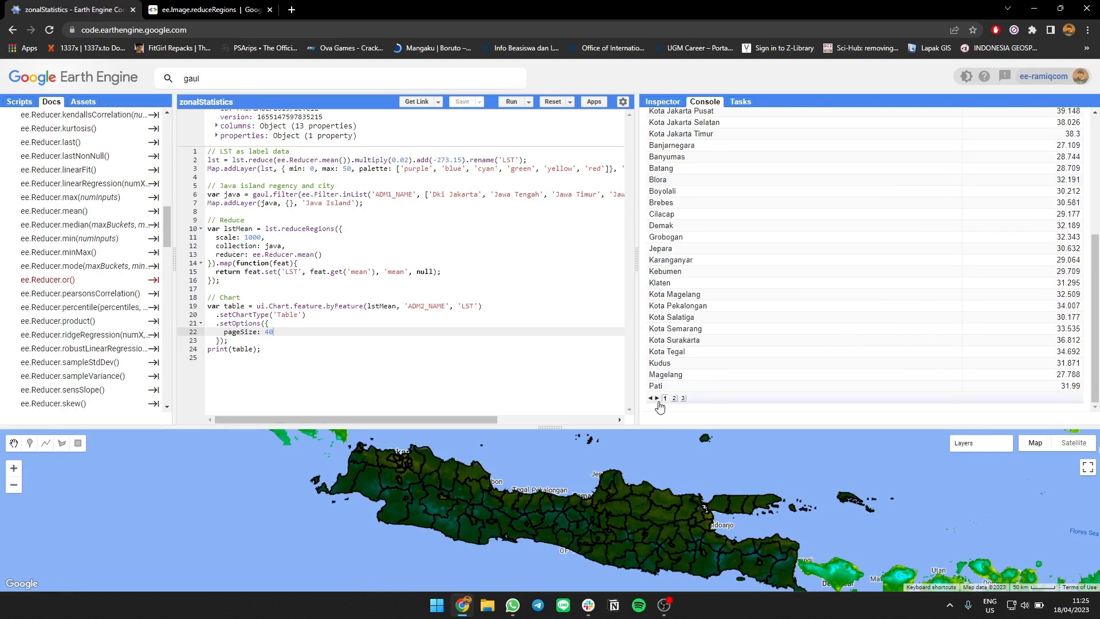
left_click(673, 398)
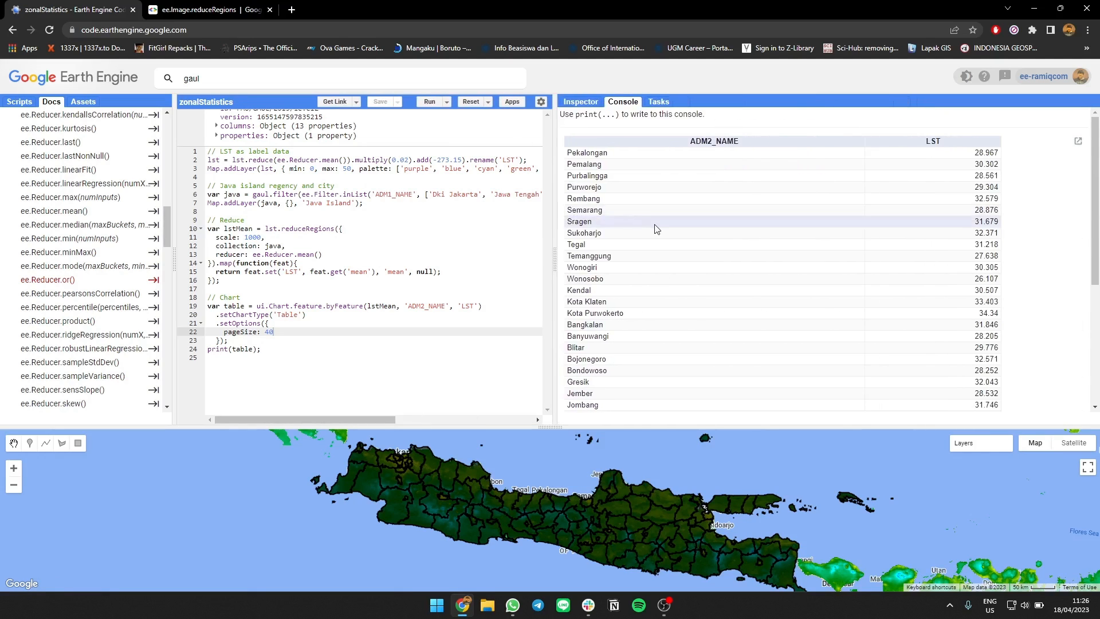
mouse_move(669, 219)
type("[")
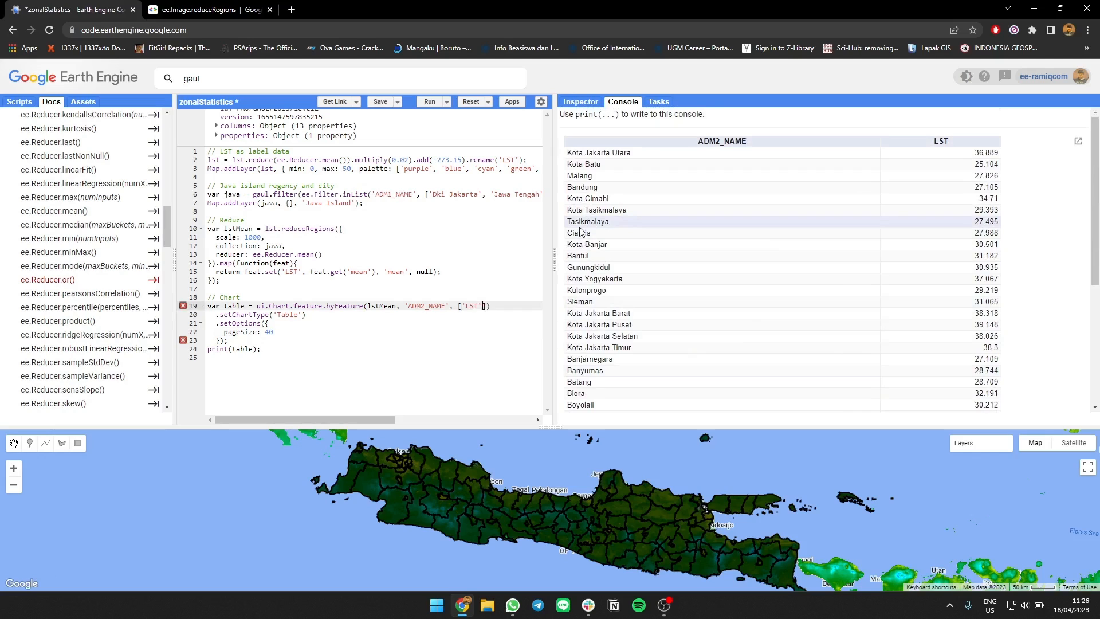
Add ADM1_NAME to the byFeature properties so the province column appears beside LST.
type("ADM")
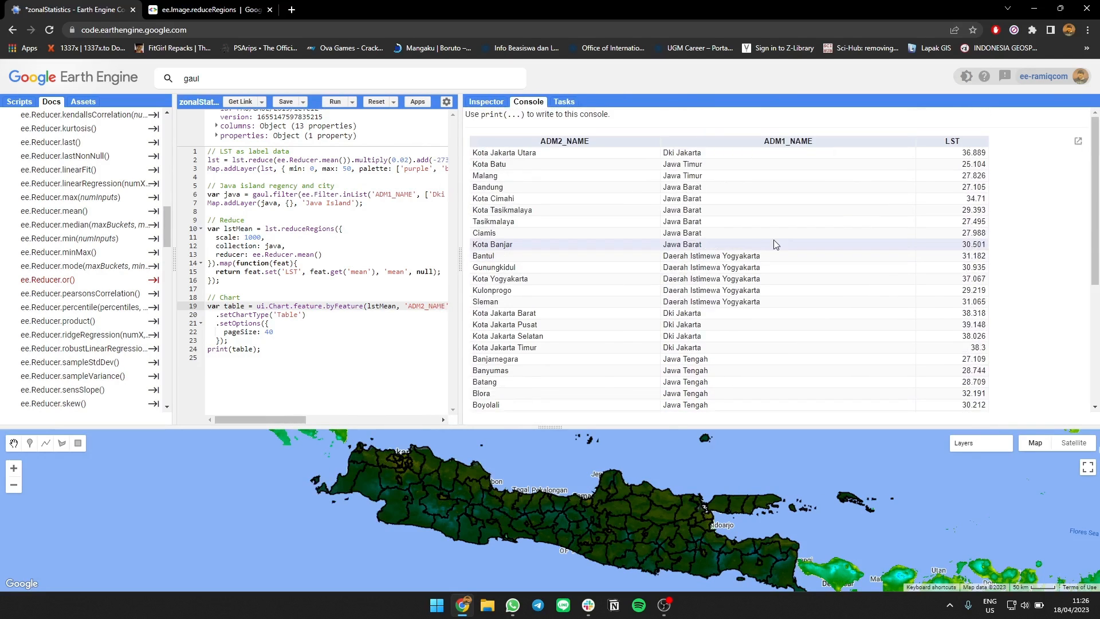
mouse_move(493, 209)
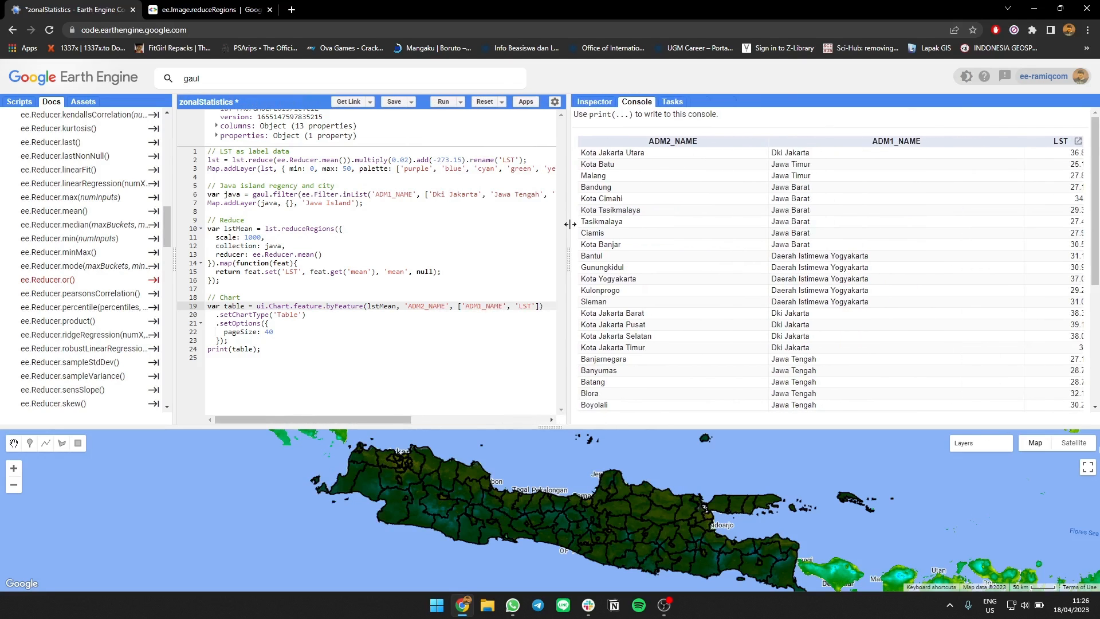
mouse_move(430, 174)
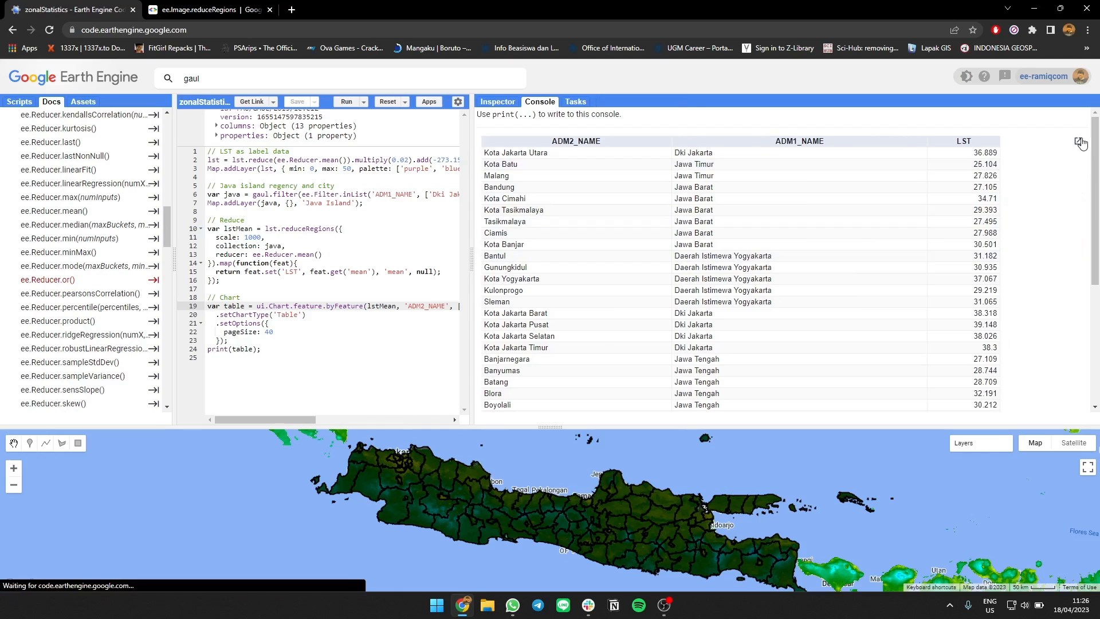
Open the table in its own tab, page through the regencies, and start the ee-chart.csv download.
left_click(1080, 142)
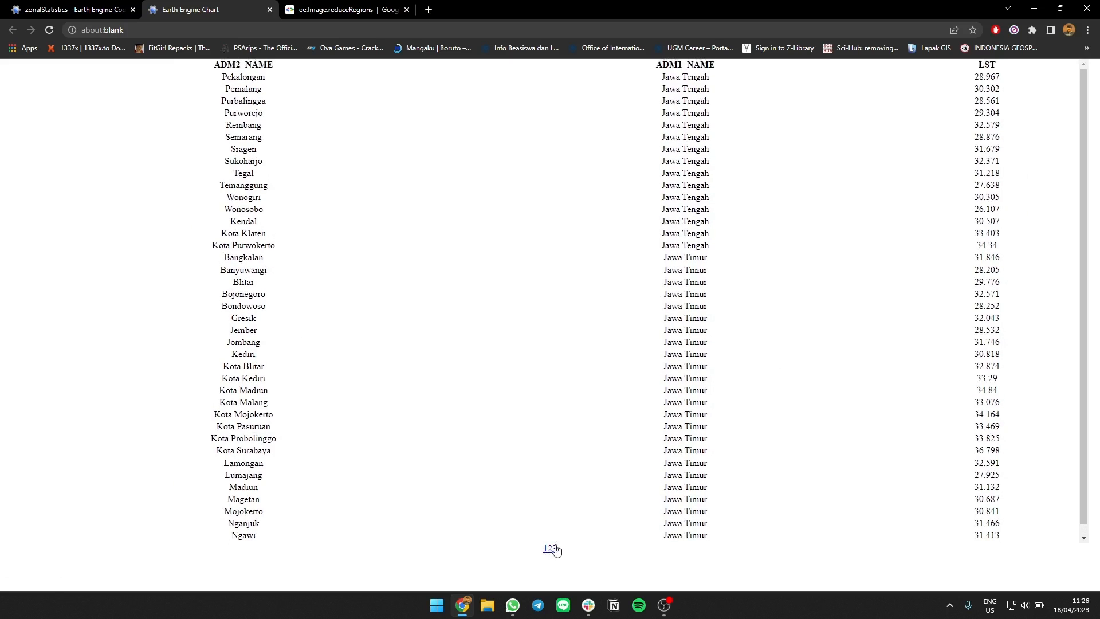
left_click(553, 548)
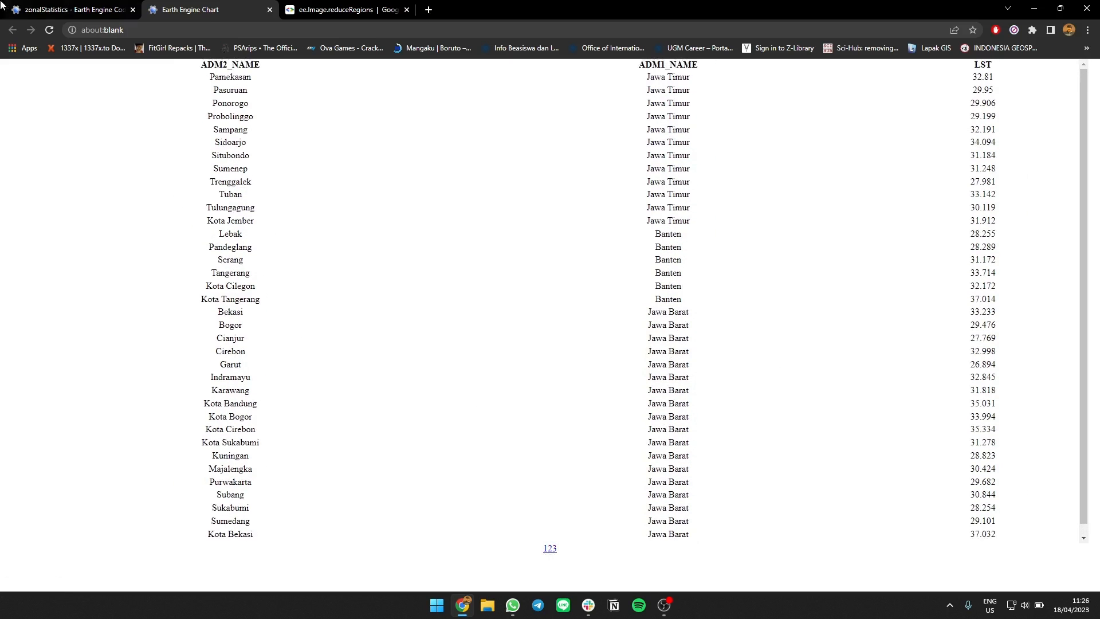
scroll("down", 3)
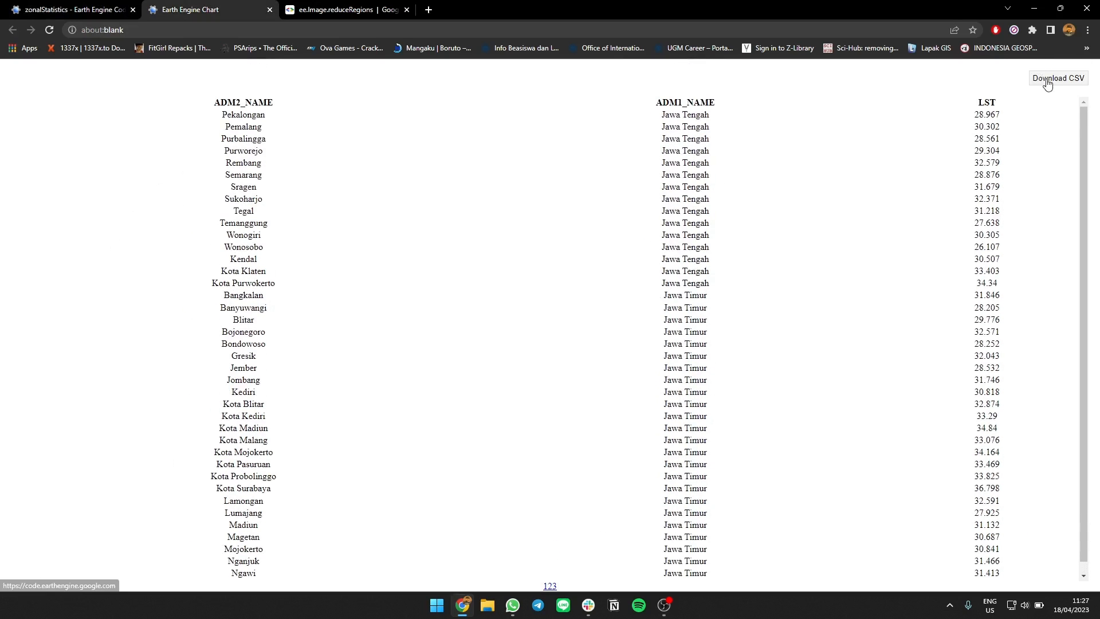
left_click(1059, 78)
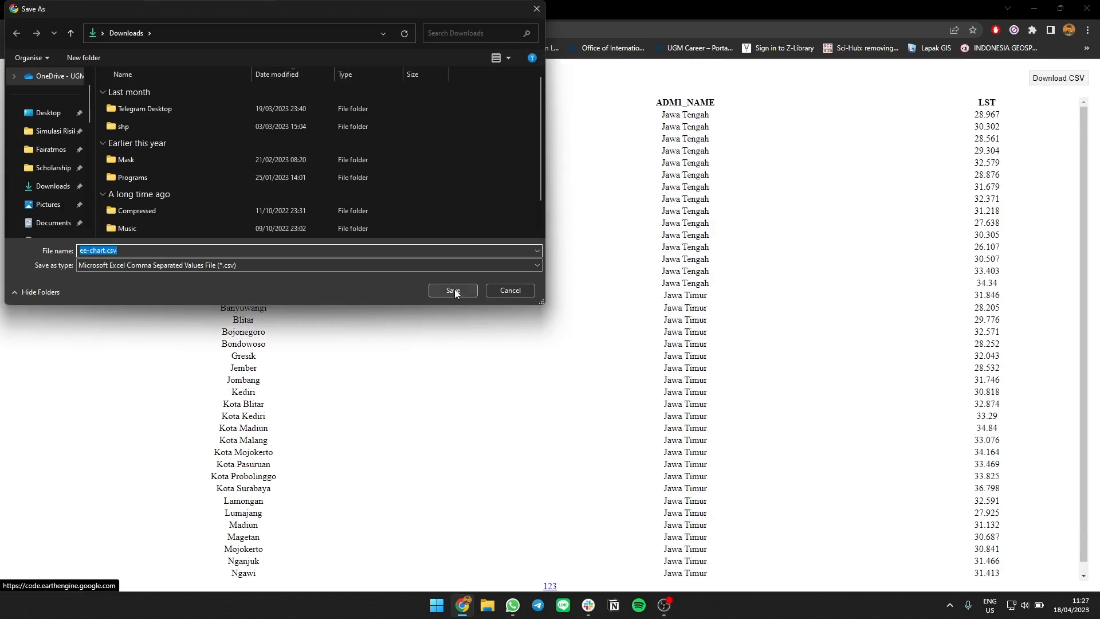
Save ee-chart.csv to Downloads and look through its ADM2_NAME, ADM1_NAME and LST rows.
left_click(454, 291)
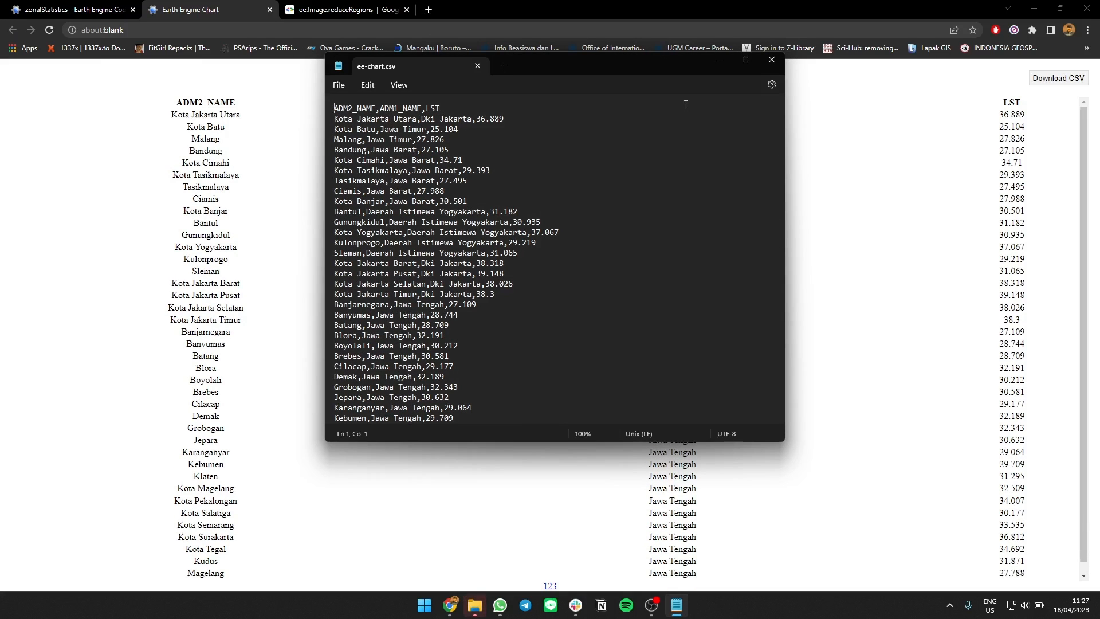
scroll("down", 3)
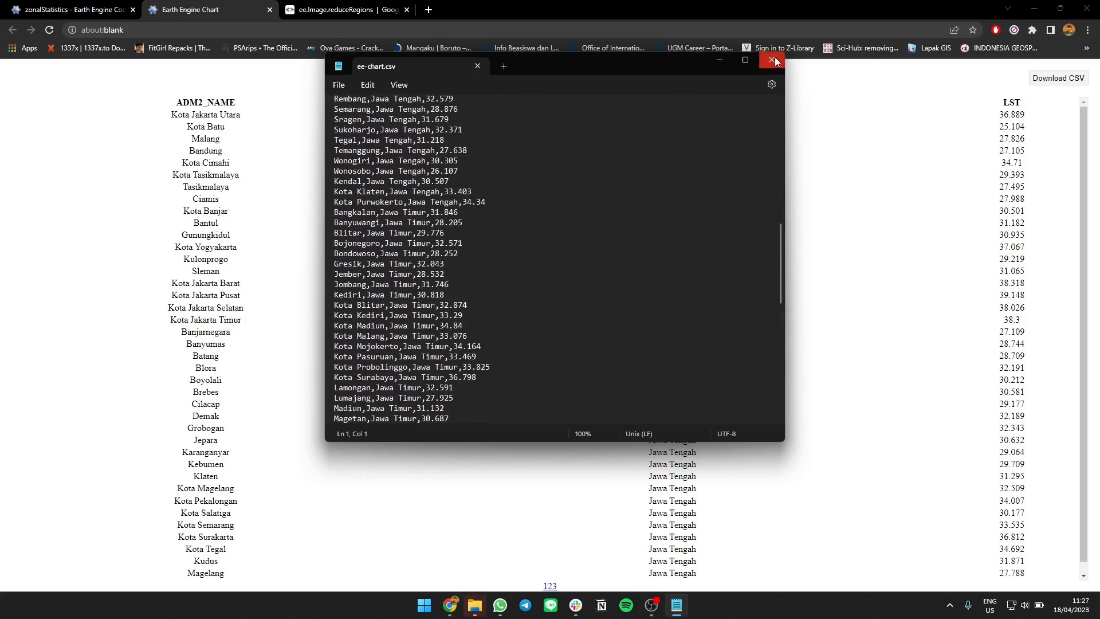
scroll("down", 3)
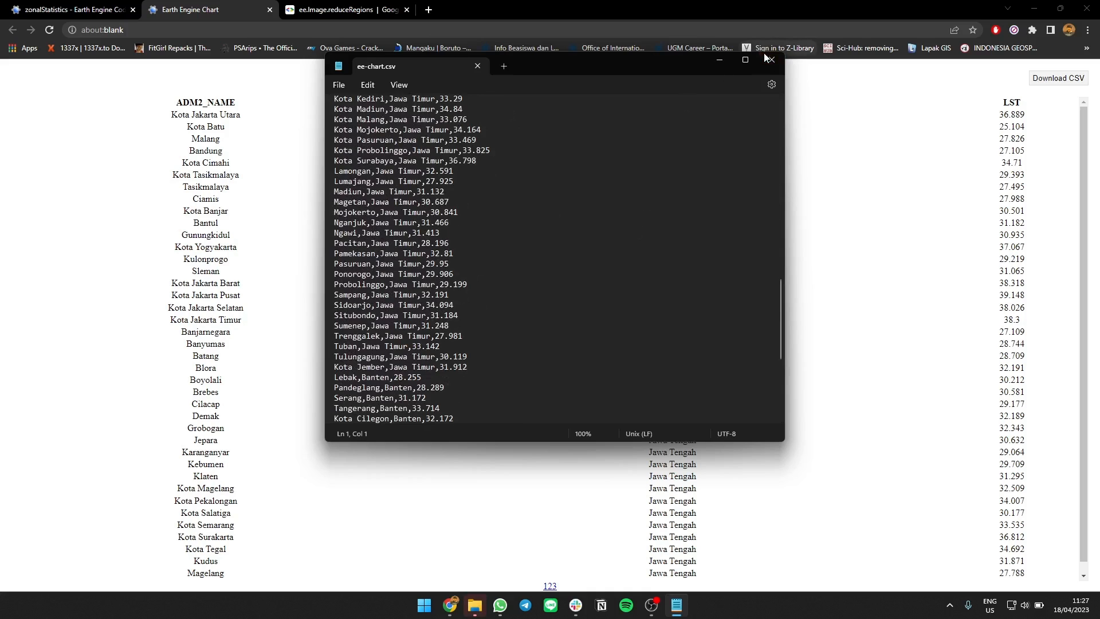
Close the CSV in Notepad and drag the editor divider so full script lines show.
left_click(477, 67)
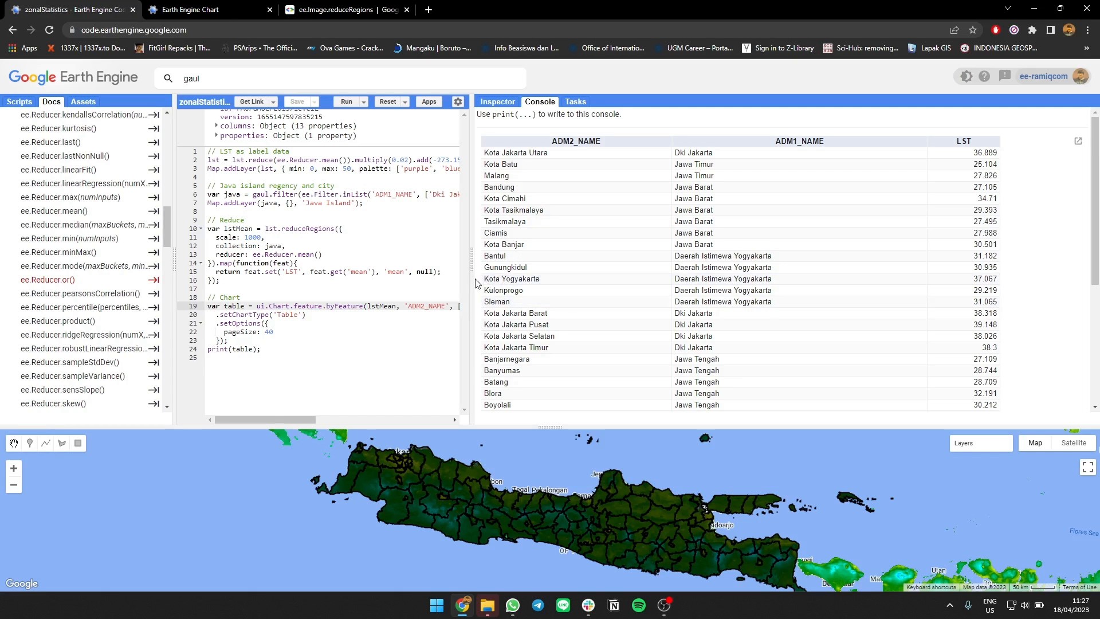
left_click_drag(475, 282, 530, 282)
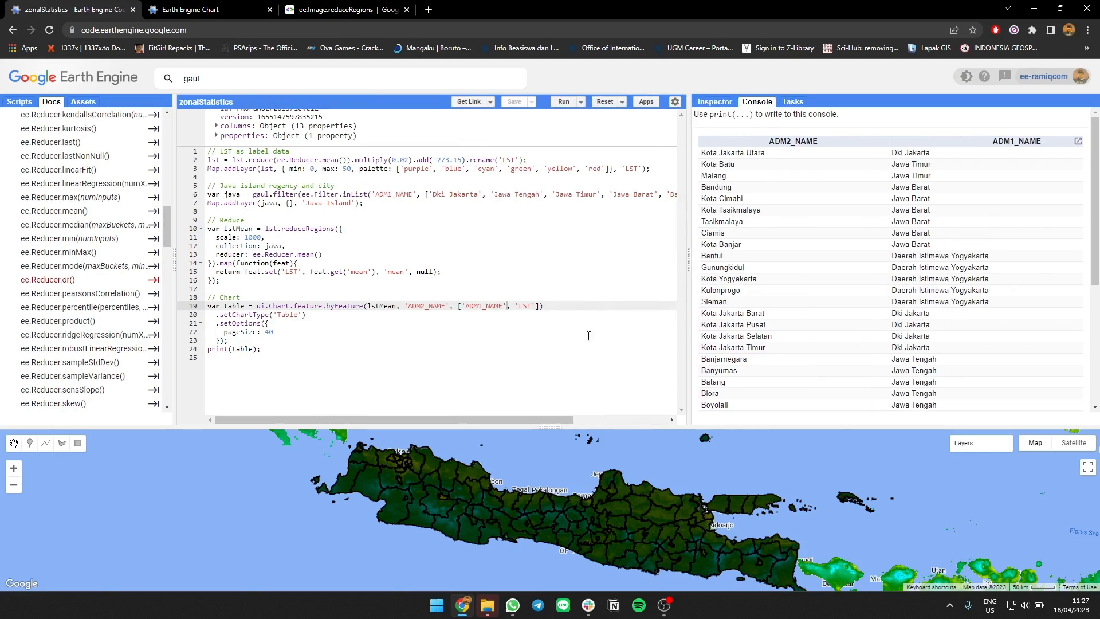
mouse_move(607, 413)
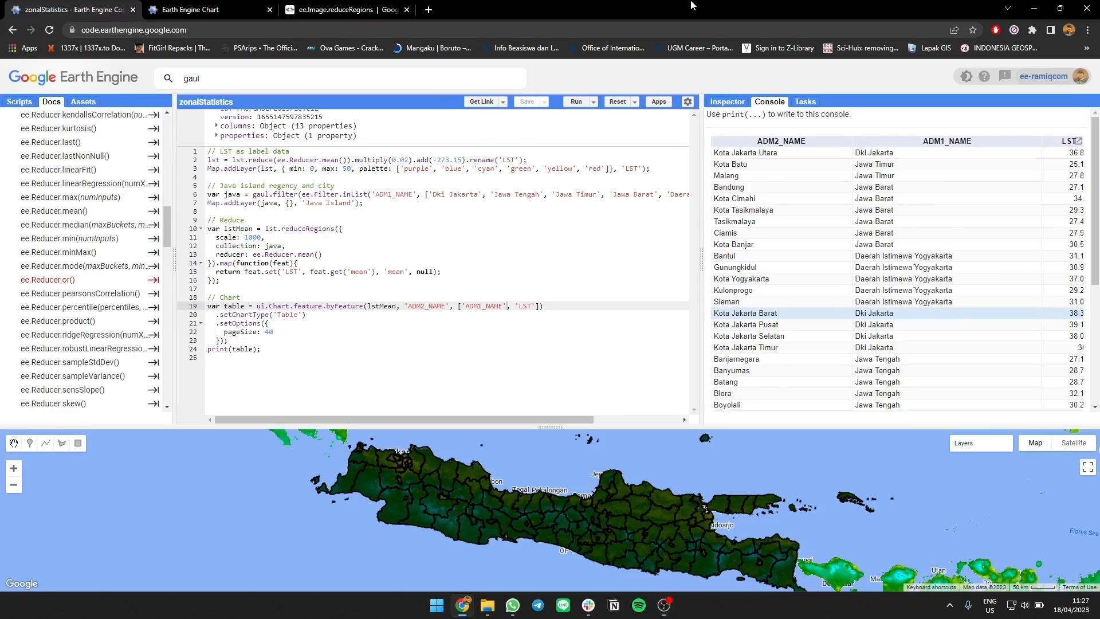
mouse_move(757, 221)
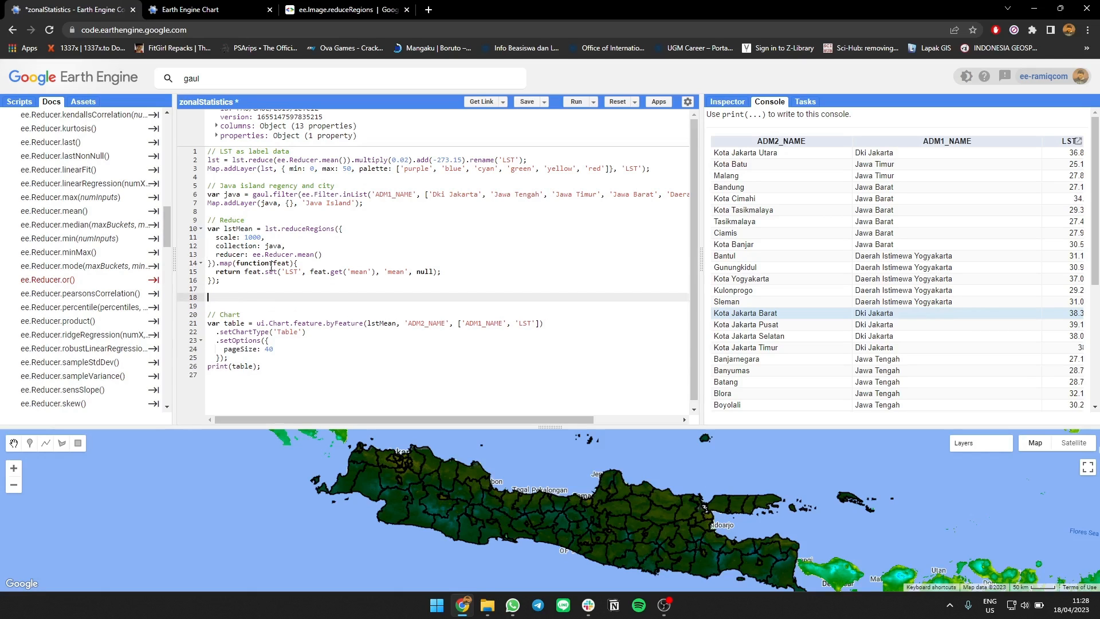
Start lstImage as ee.Image().toFloat(), correcting the mistyped toByte and toUi conversions.
type("var lstImage =")
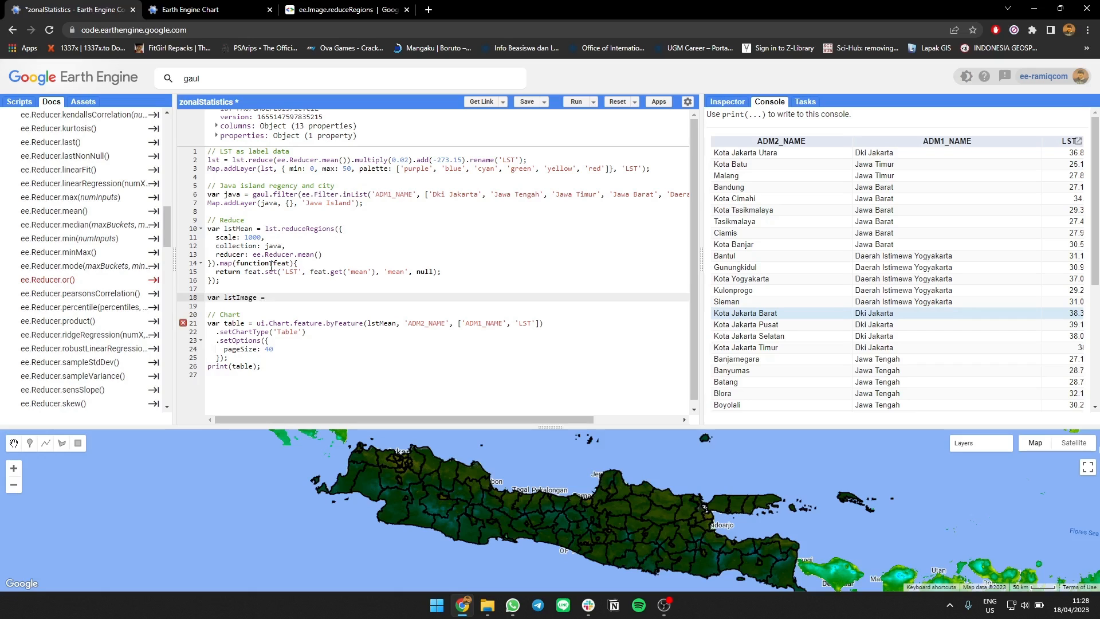
type("ee.Image().")
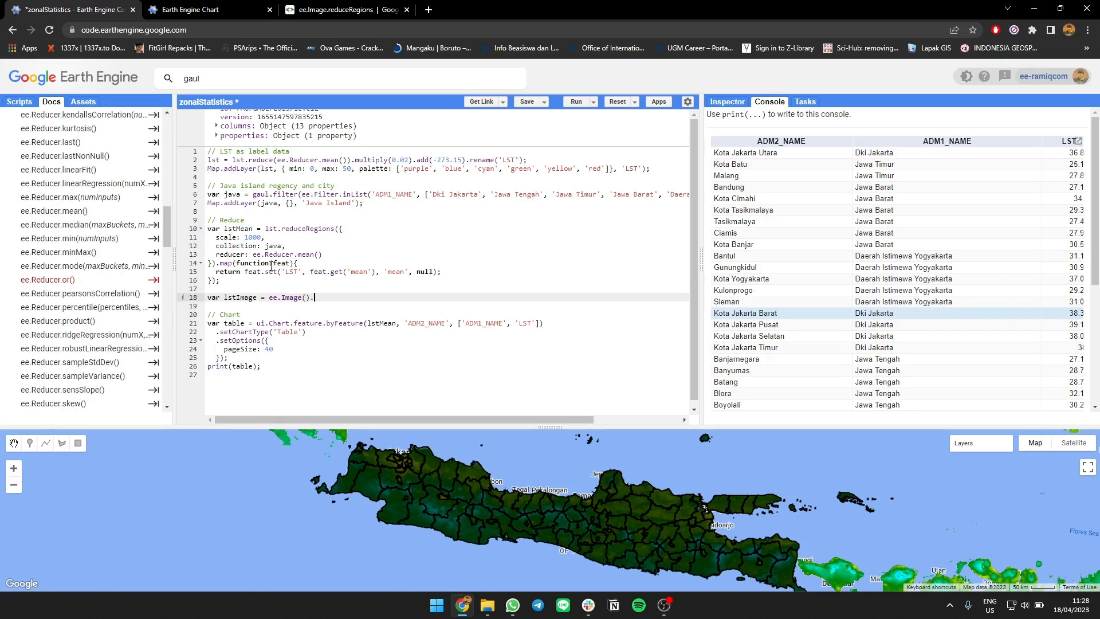
type("toByte")
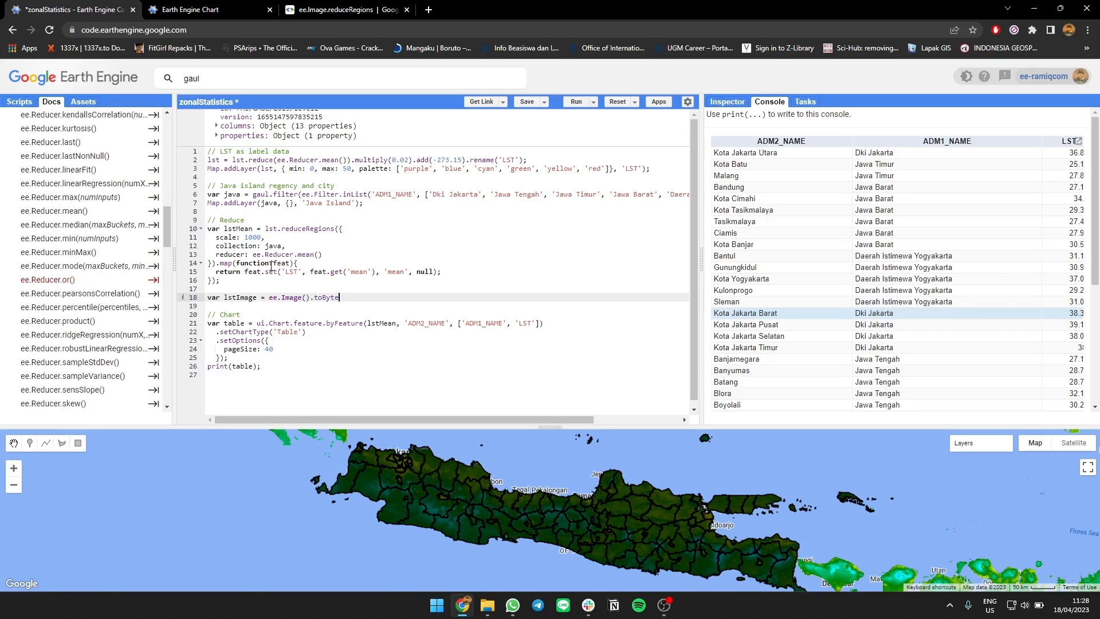
key("Backspace")
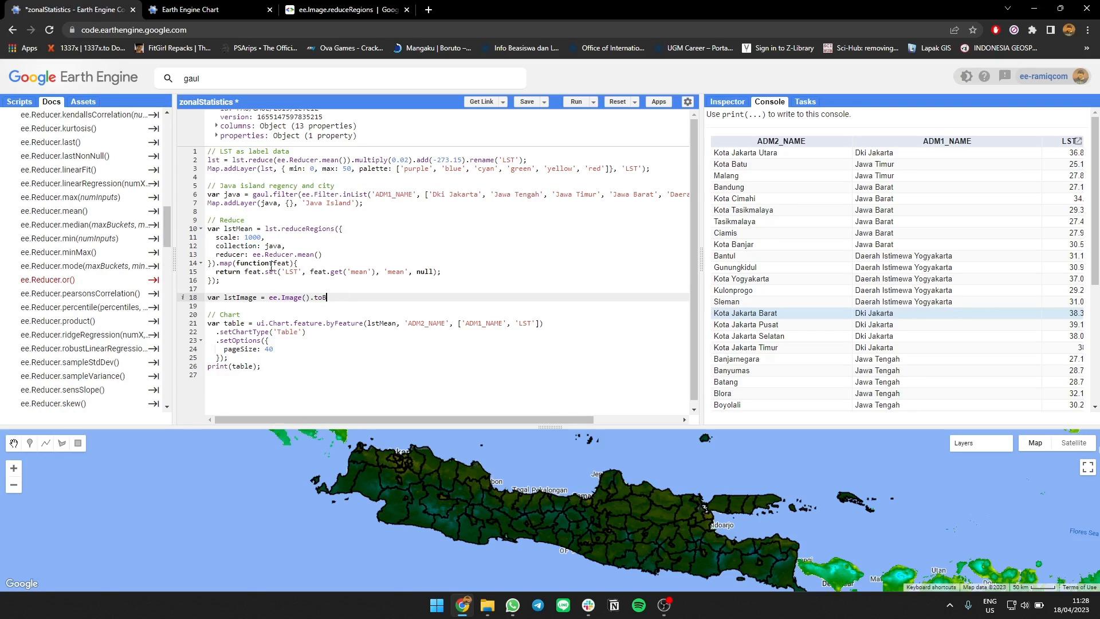
key("BackSpace")
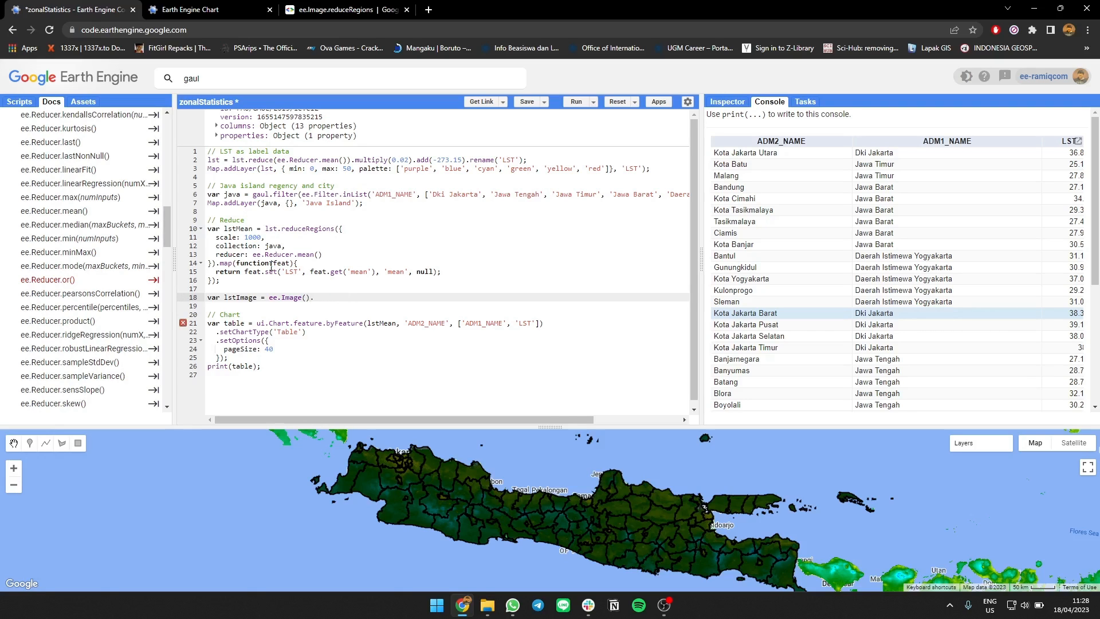
type(".toUi")
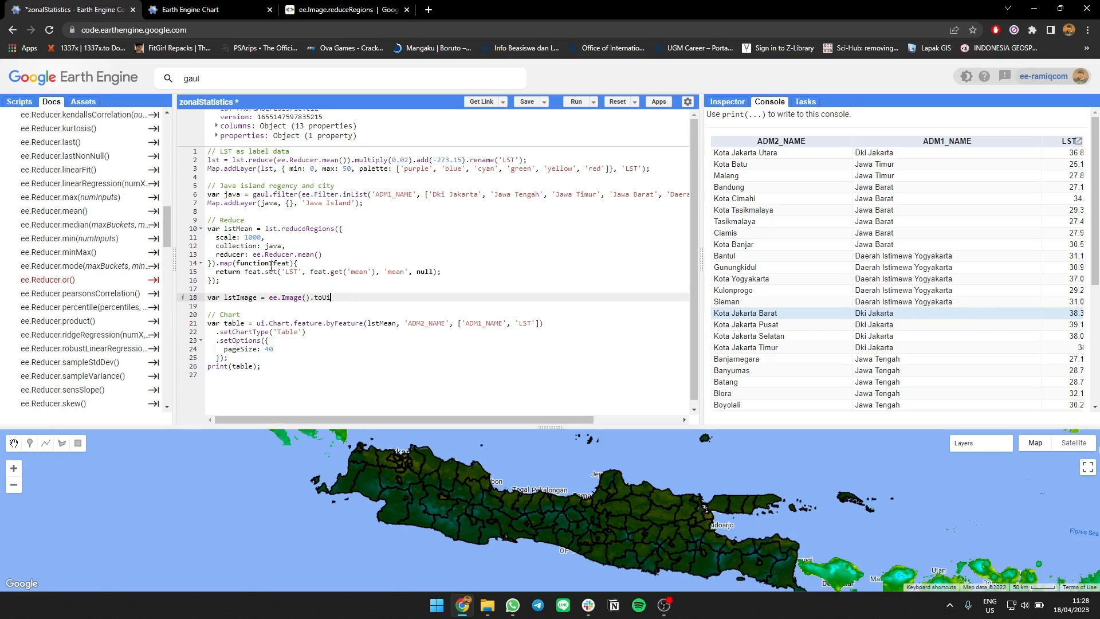
key("Backspace")
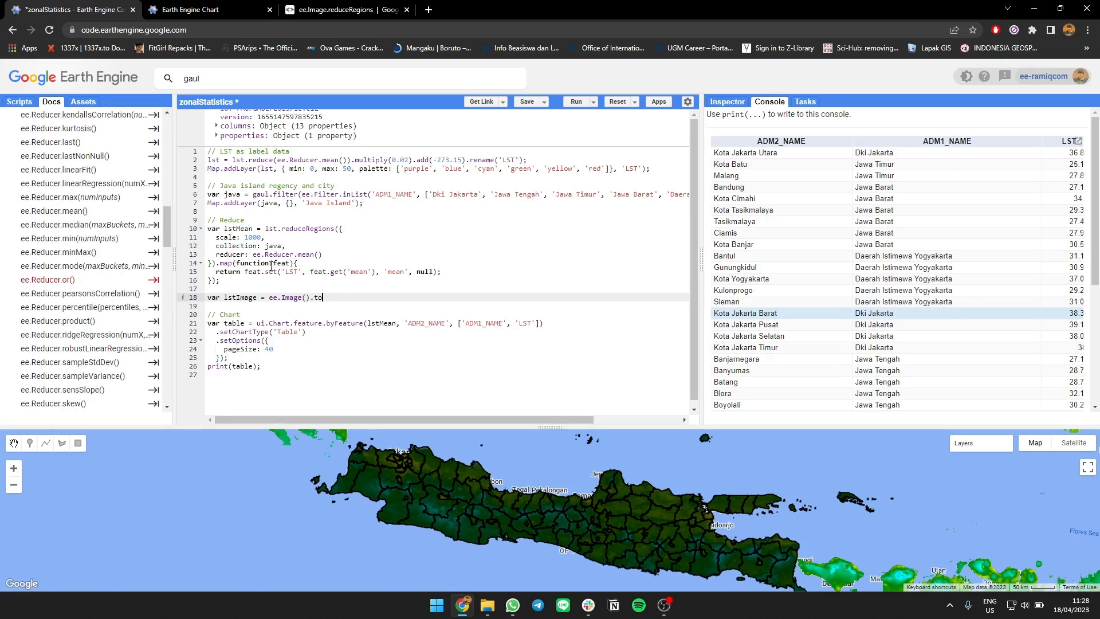
type("Float().")
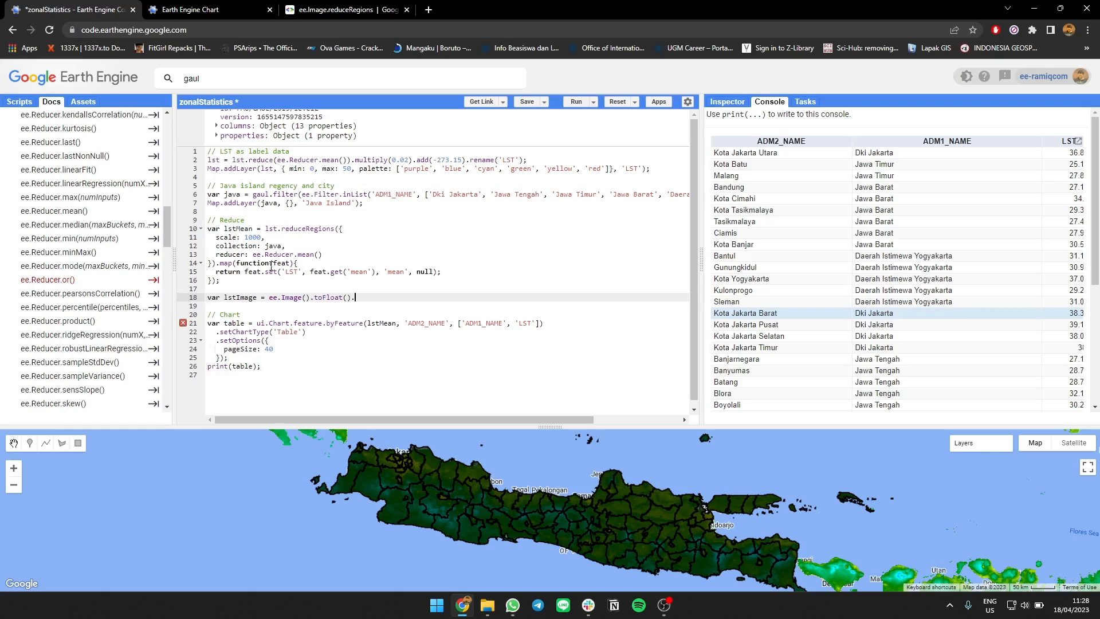
Paint lstMean into the image with color 'LST' and begin the Map.addLayer line.
type(".paint({")
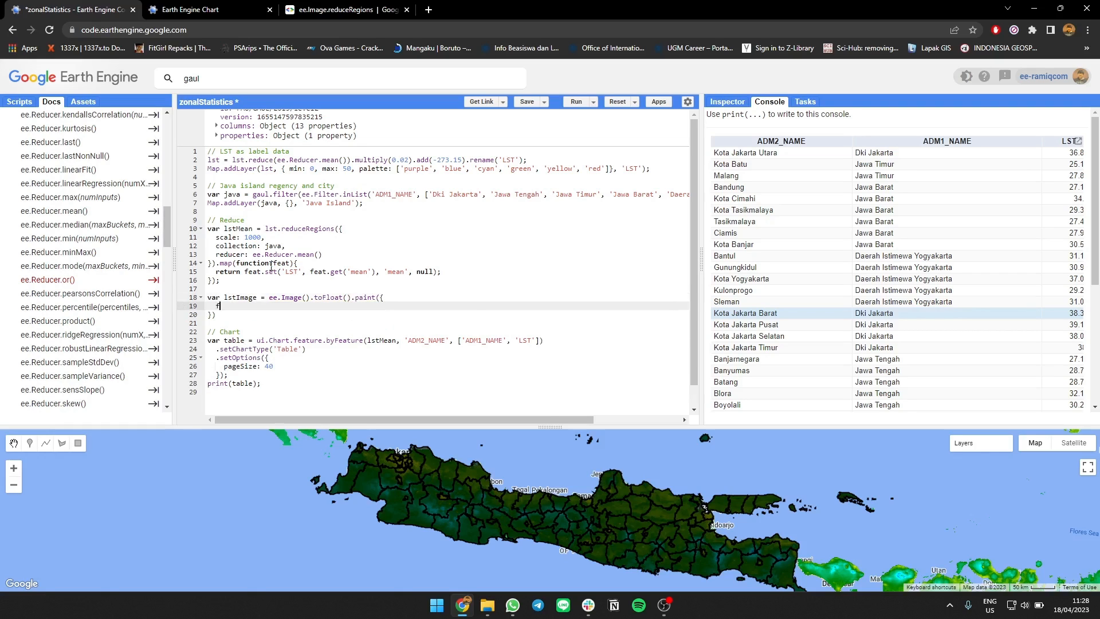
type("featureCollection: l")
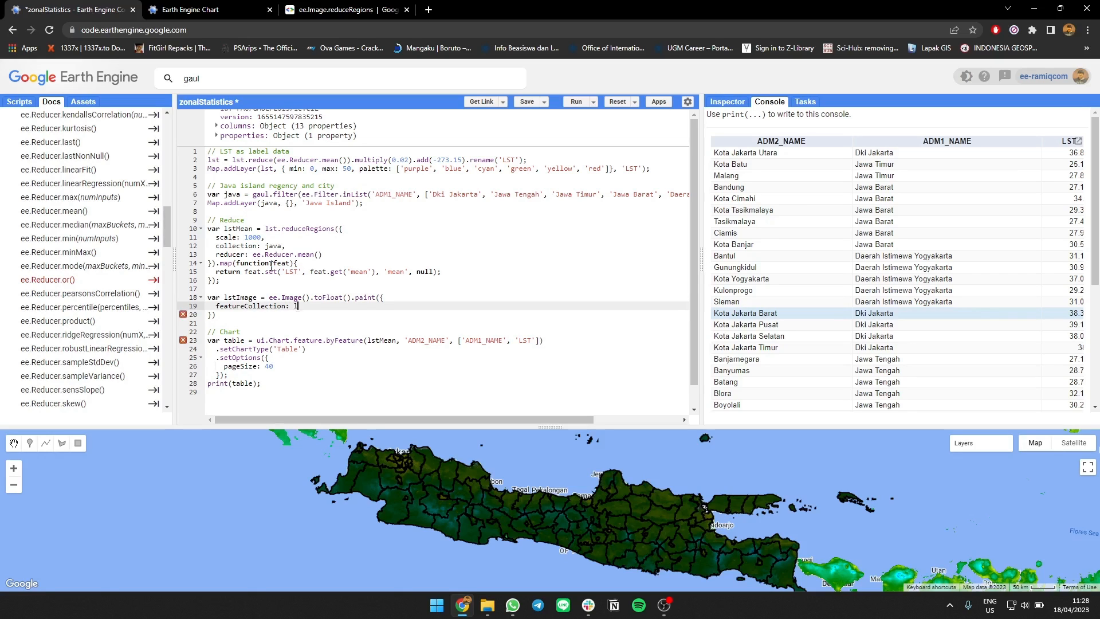
type("stMean,")
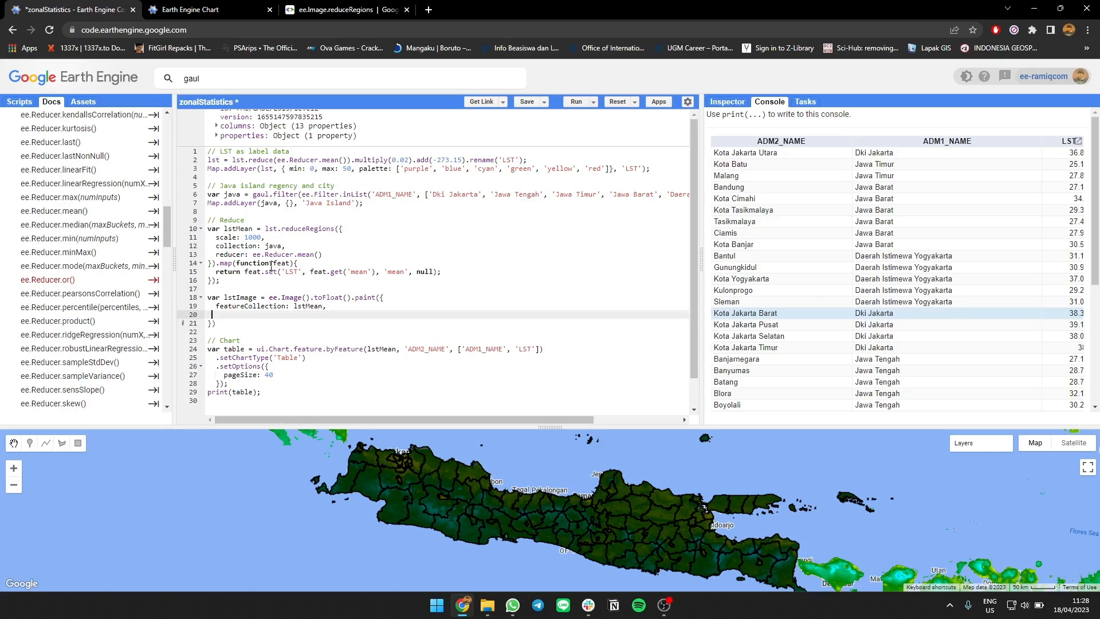
type("color:")
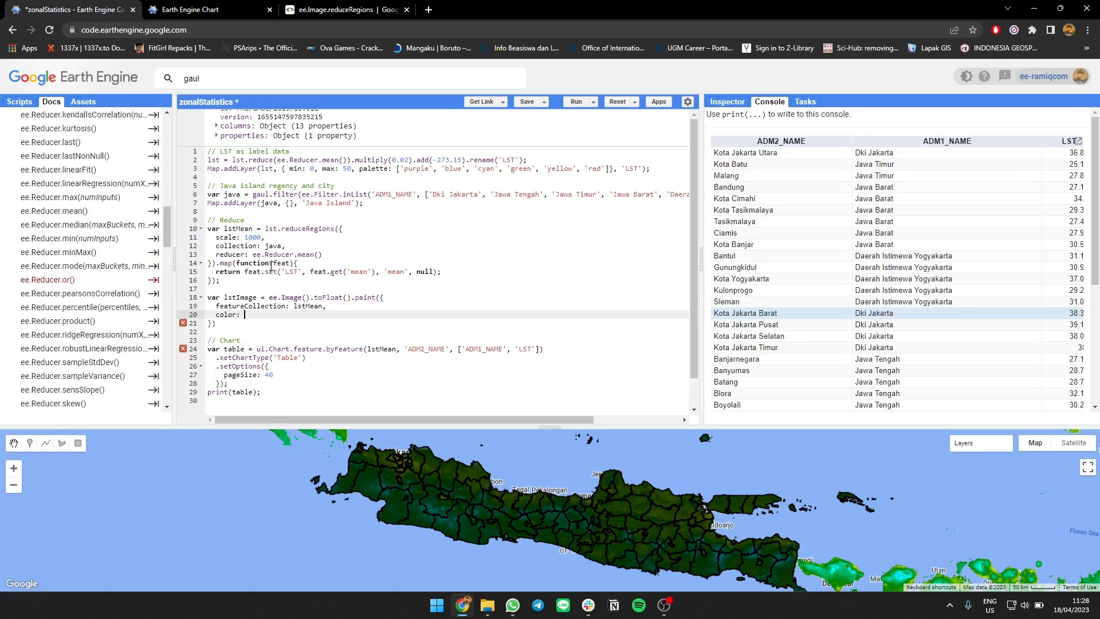
type("'LST'")
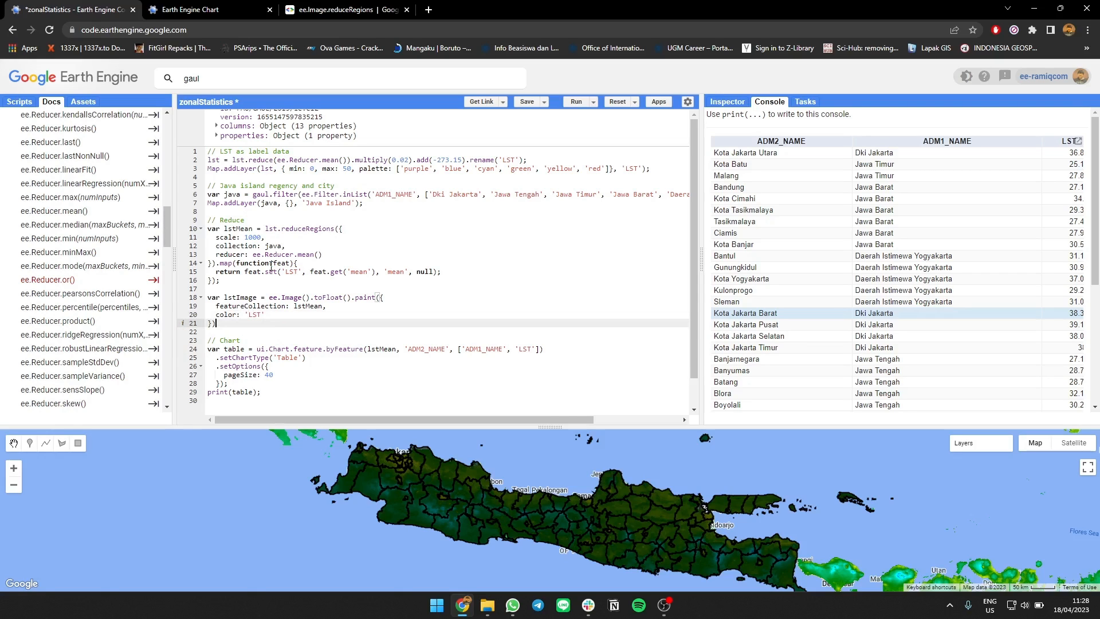
type("Map.ad")
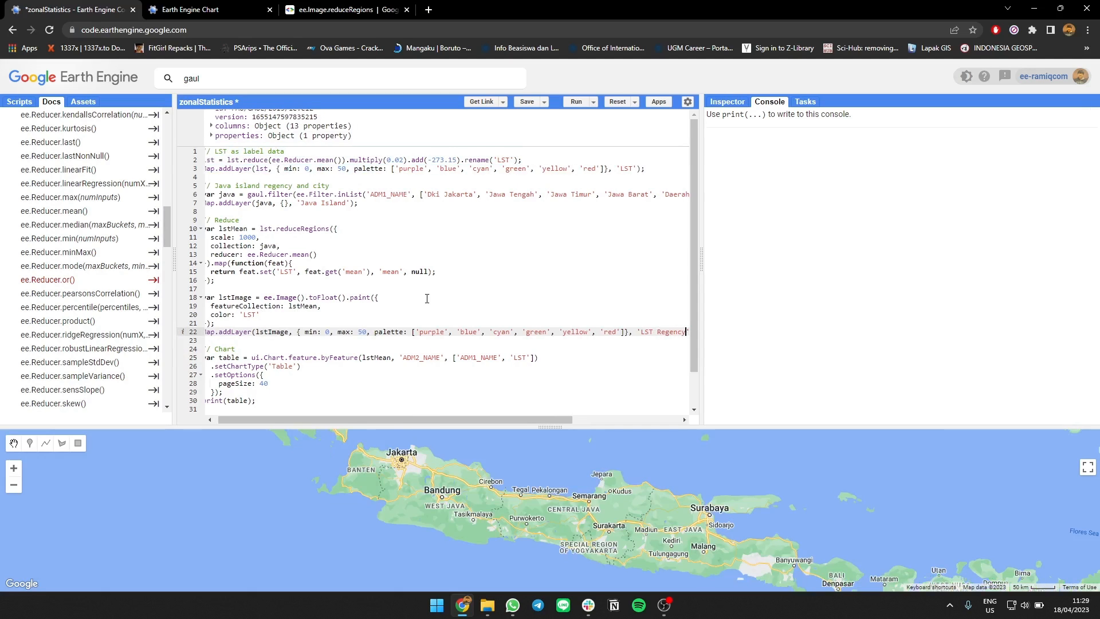
Run the script so the regency LST layer draws across Java in green shades.
left_click(576, 101)
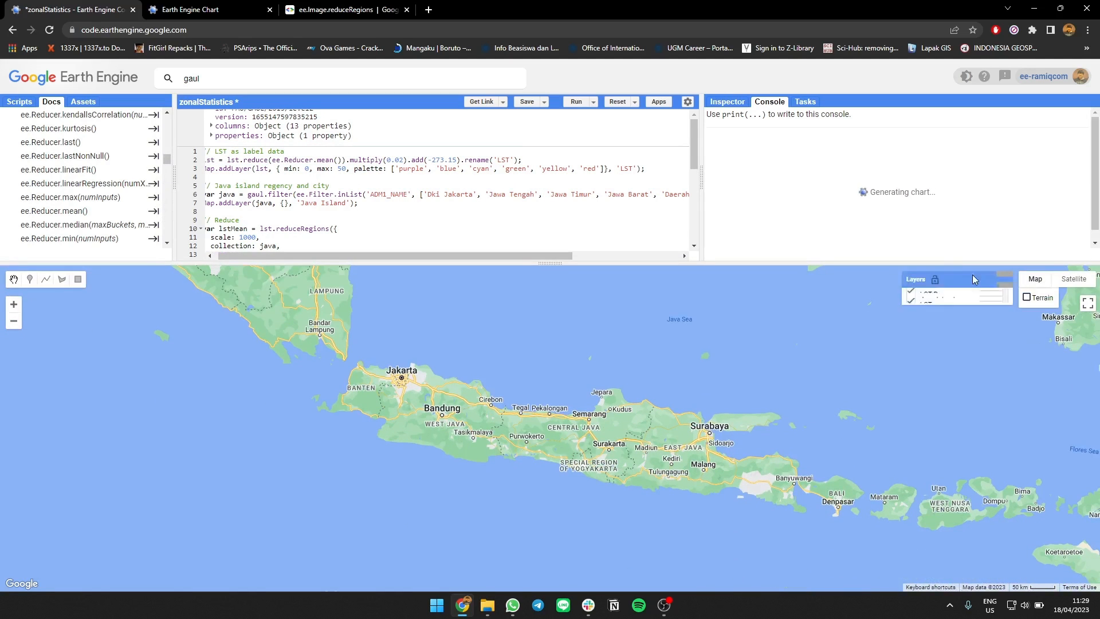
left_click(575, 101)
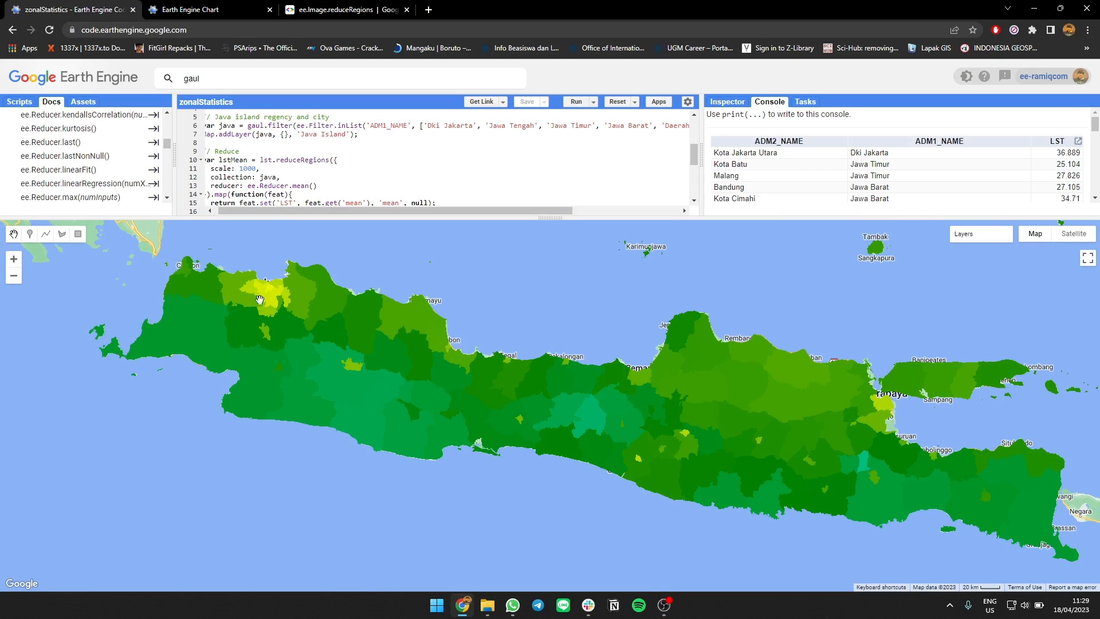
mouse_move(893, 443)
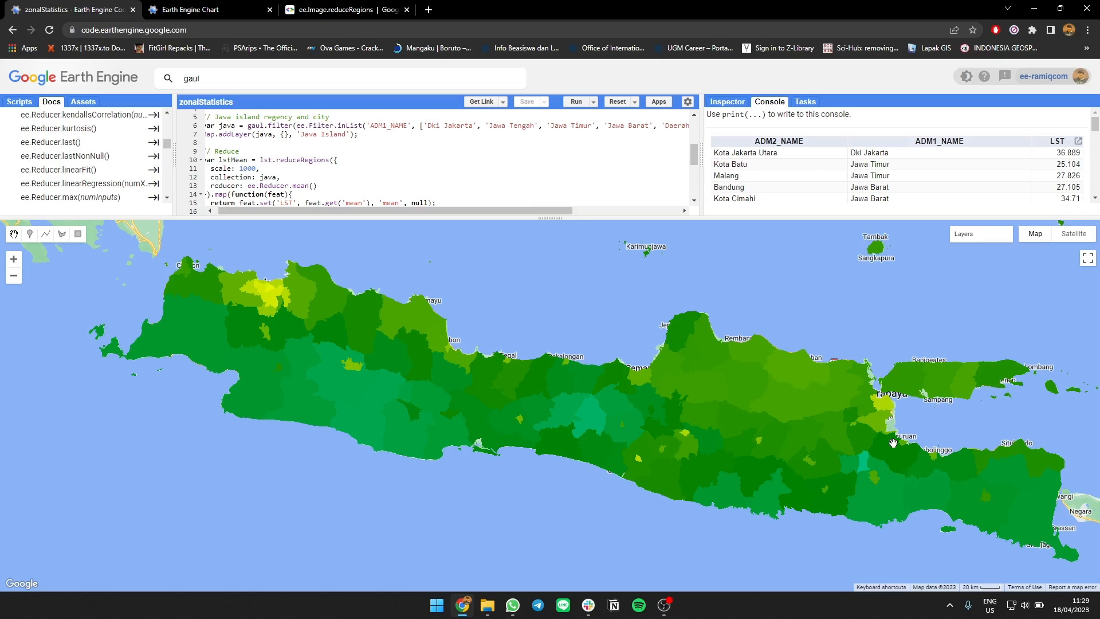
mouse_move(630, 451)
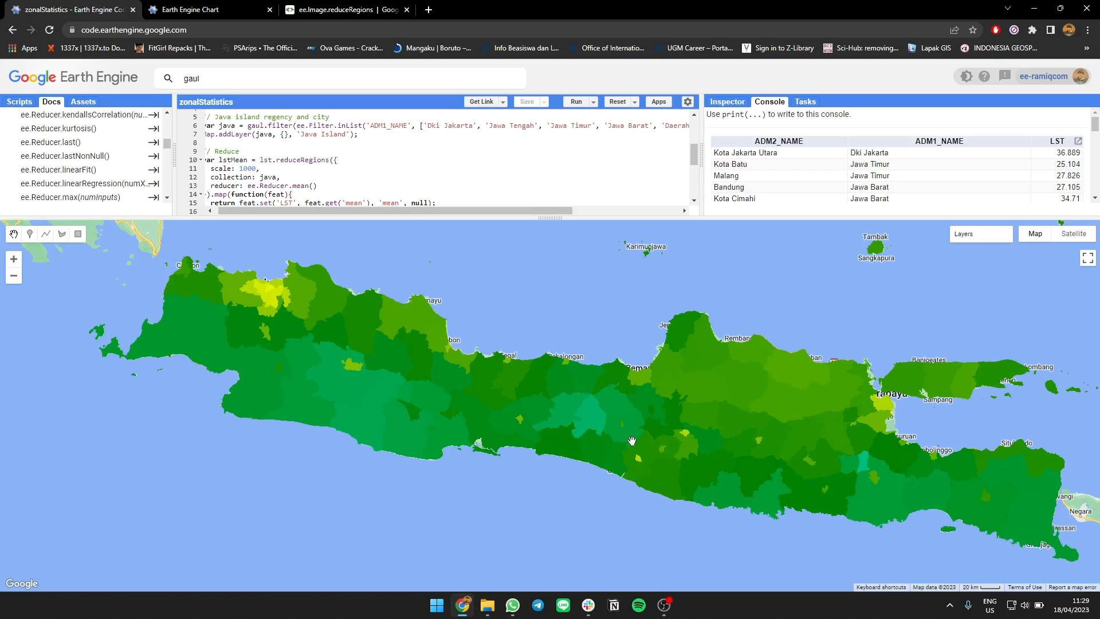
mouse_move(559, 547)
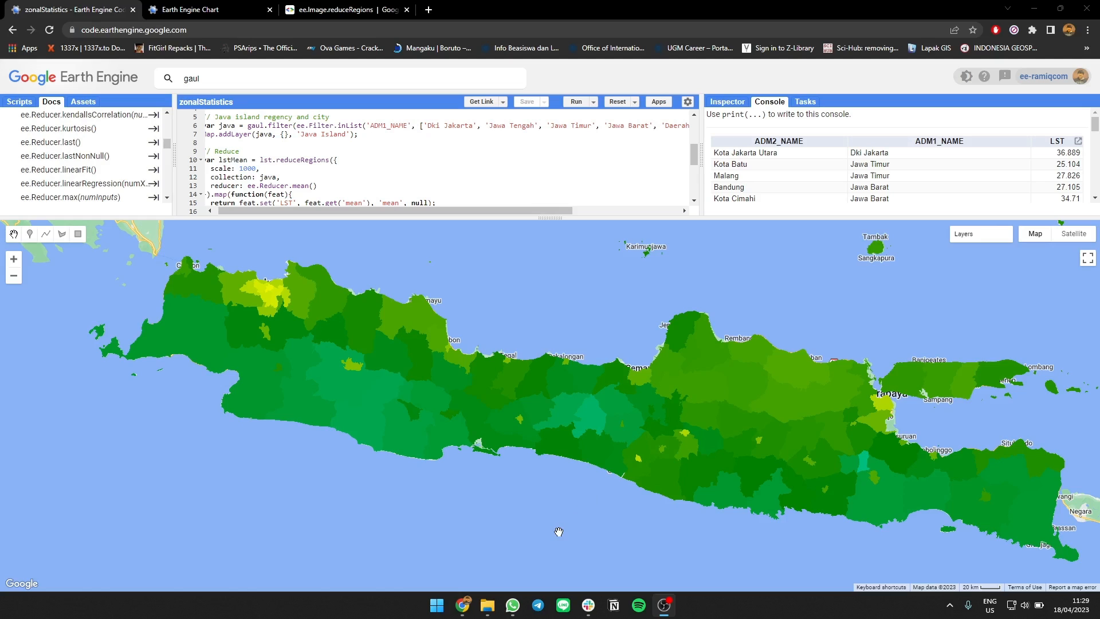
mouse_move(321, 330)
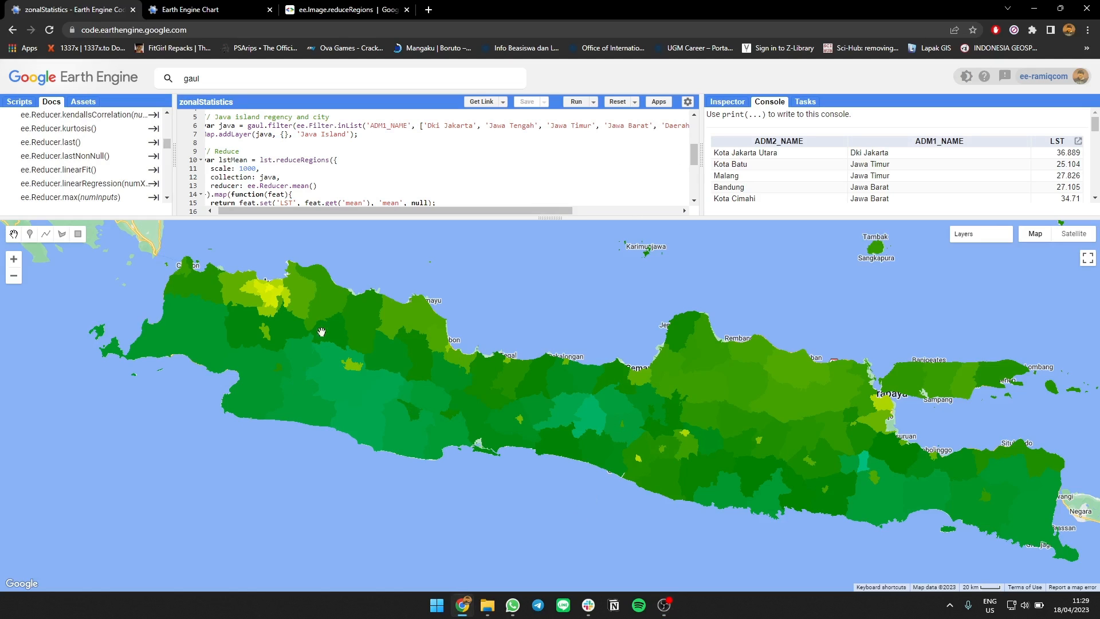